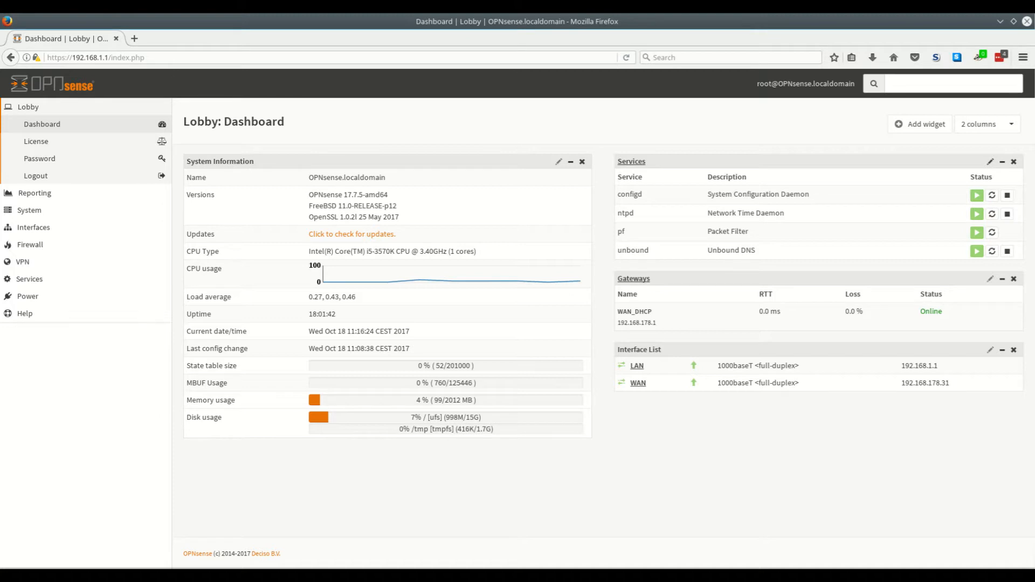
mouse_move(32, 227)
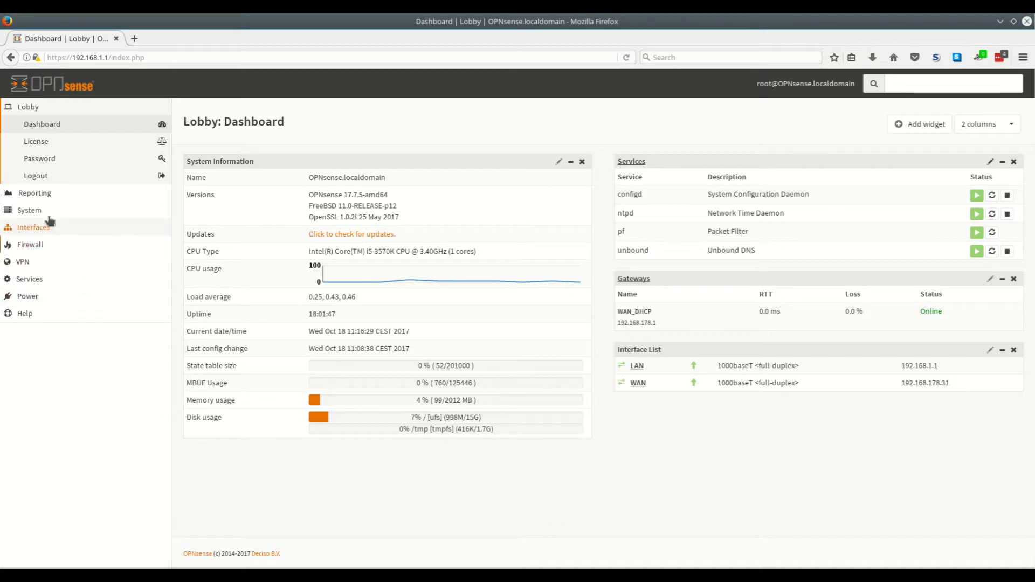
Step: Go to System > Trust > Authorities, which shows no certificate authorities yet
left_click(29, 210)
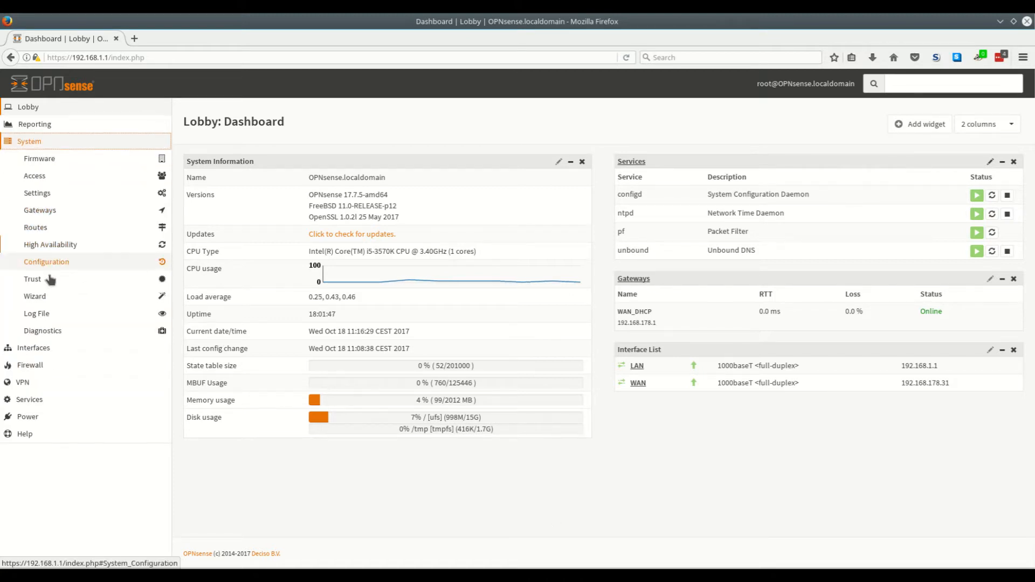
left_click(32, 279)
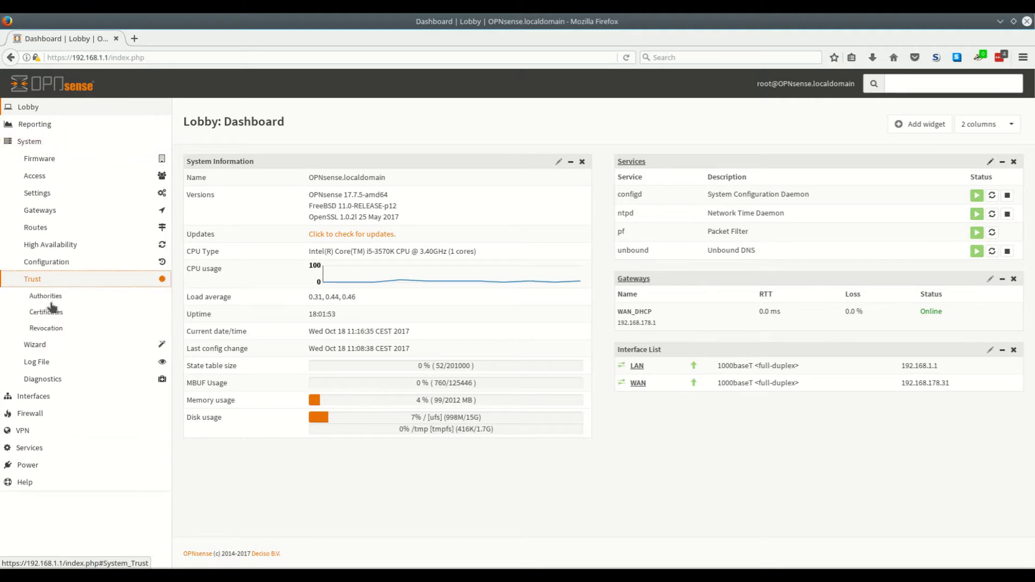
left_click(45, 295)
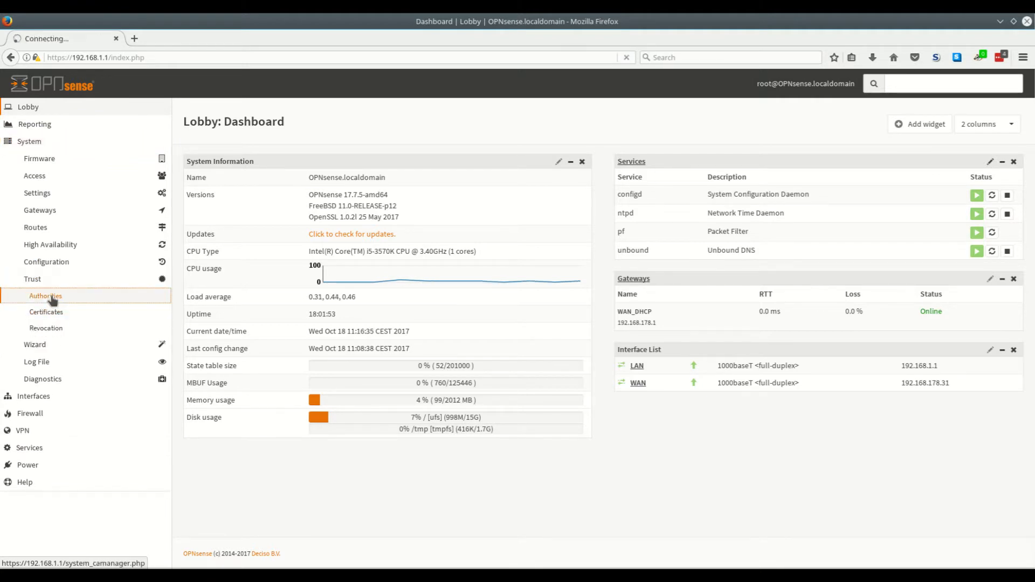
left_click(45, 296)
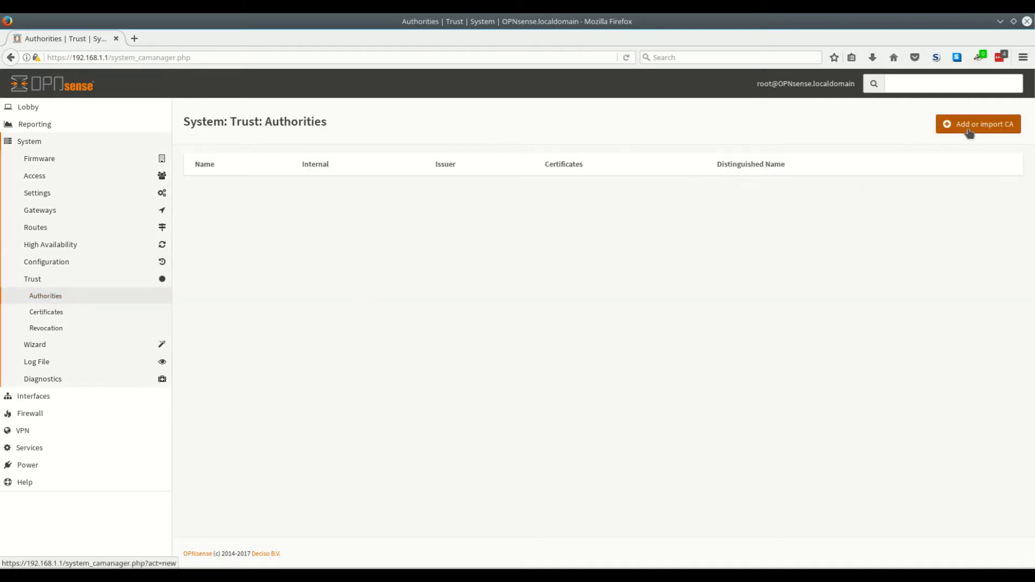
Step: Begin a new CA import named 'PIA', with the certificate file open in KWrite
left_click(977, 124)
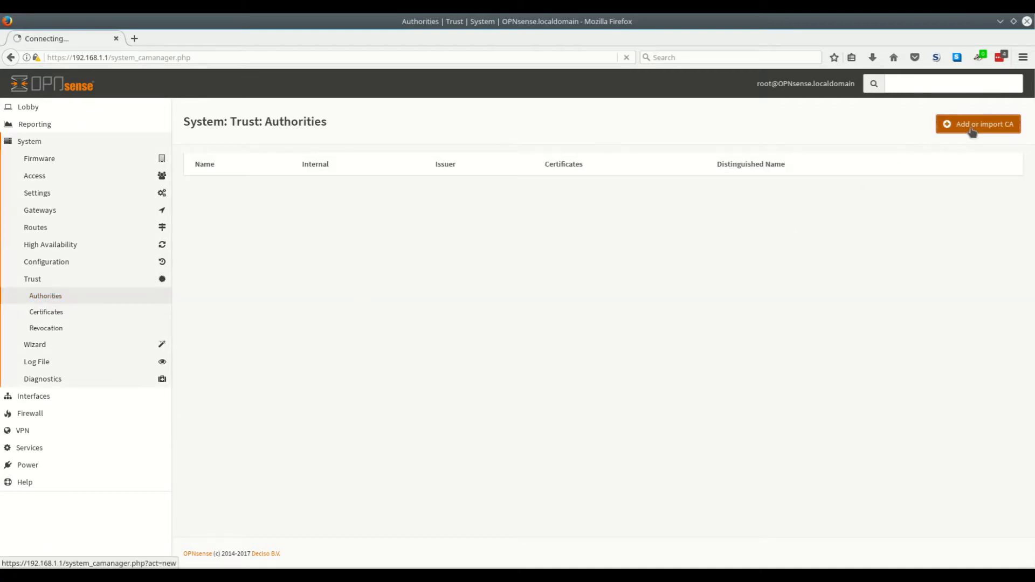
left_click(977, 124)
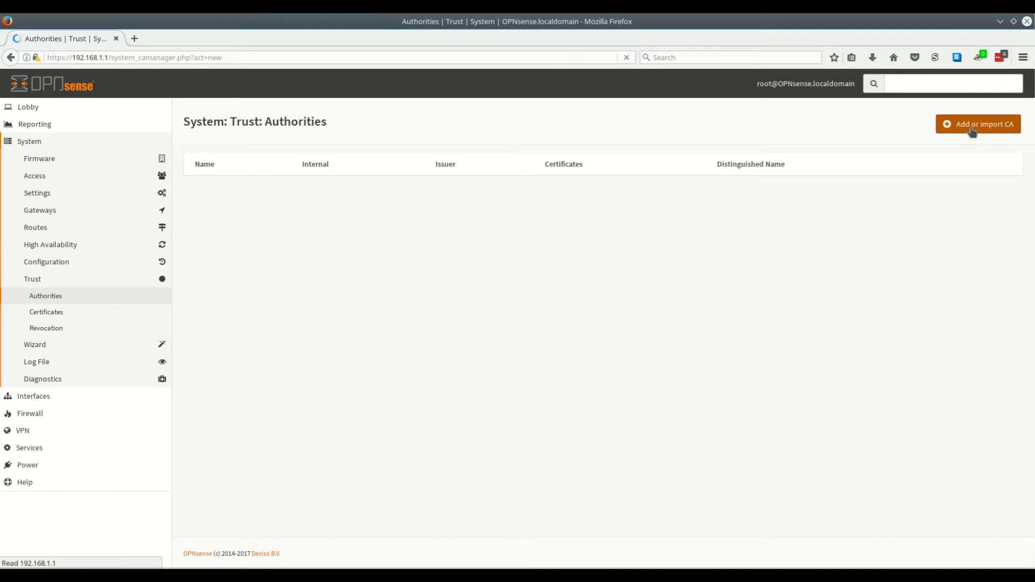
left_click(977, 123)
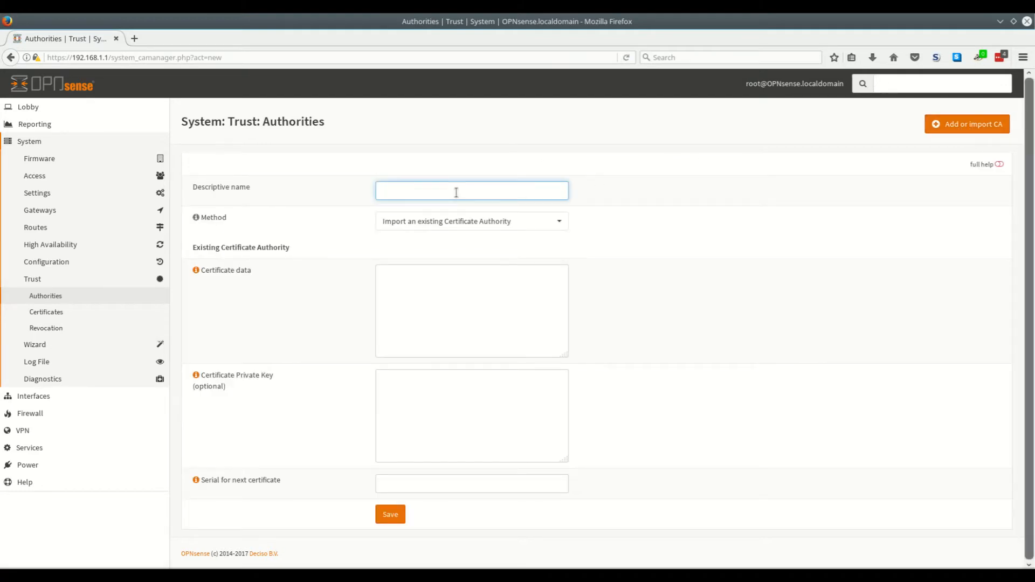
type("PIA")
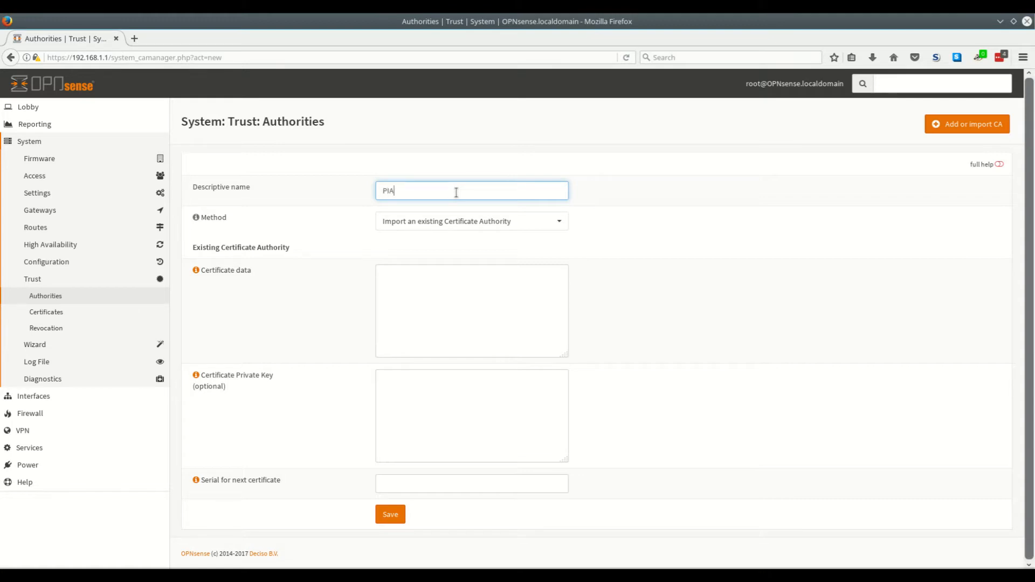
mouse_move(256, 282)
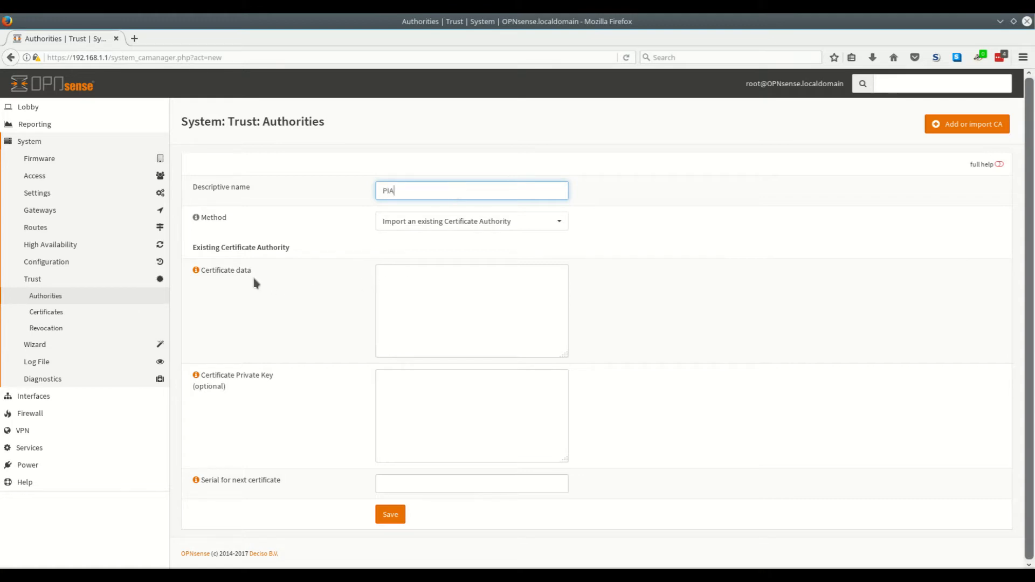
left_click(471, 310)
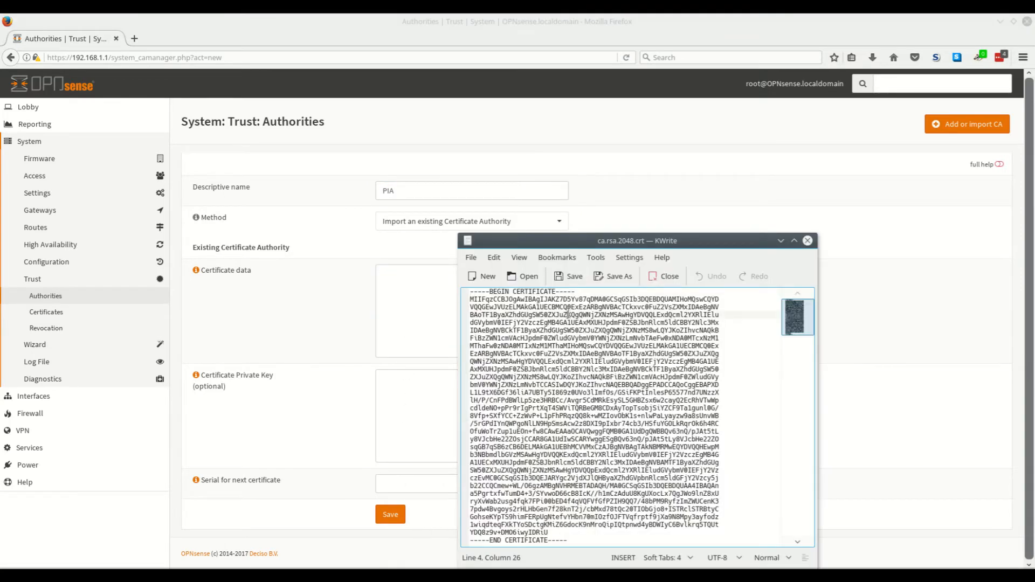
Step: Paste the ca.rsa.2048.crt contents into Certificate data and save the PIA authority
key("ctrl+a")
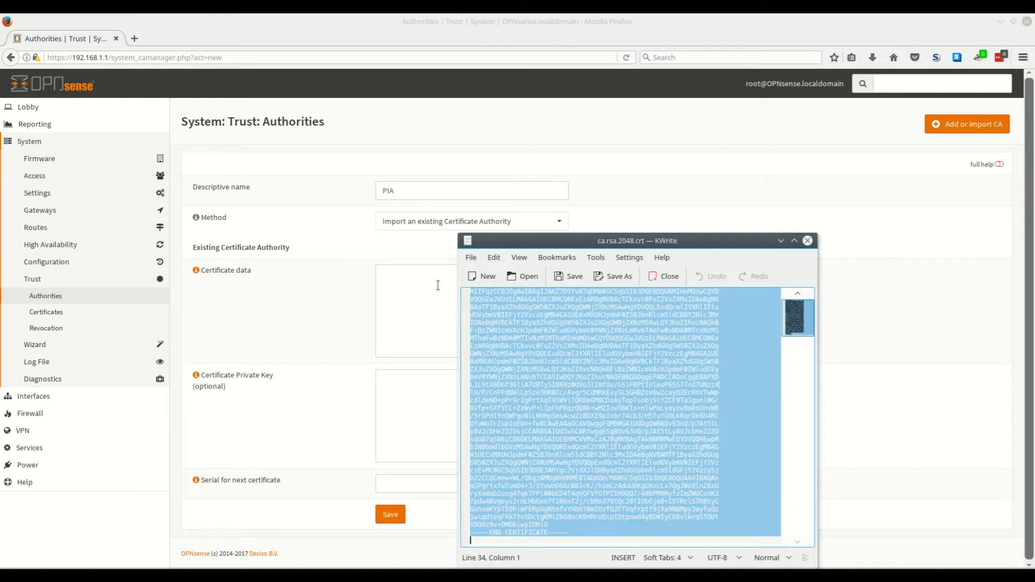
right_click(472, 311)
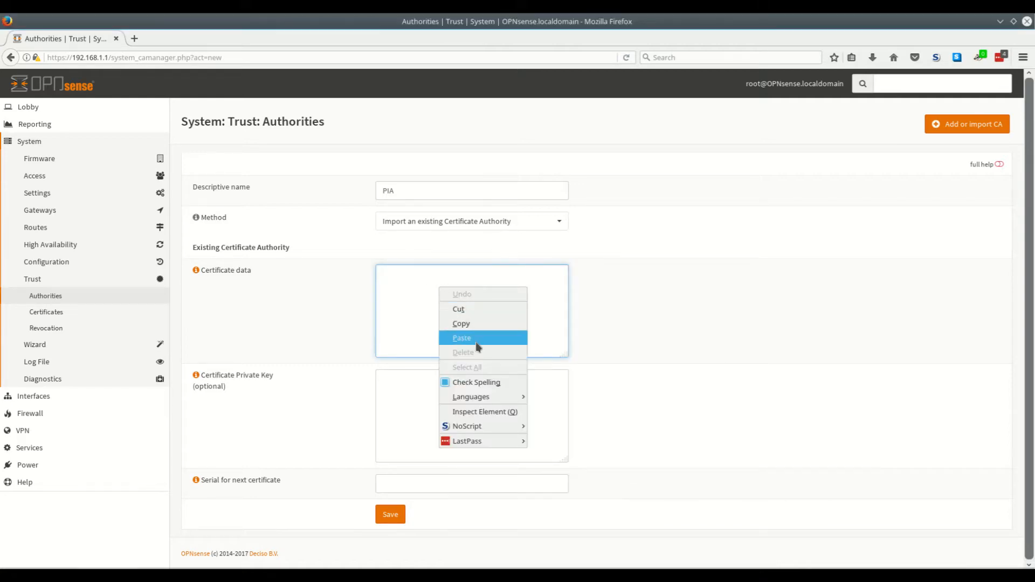
left_click(462, 337)
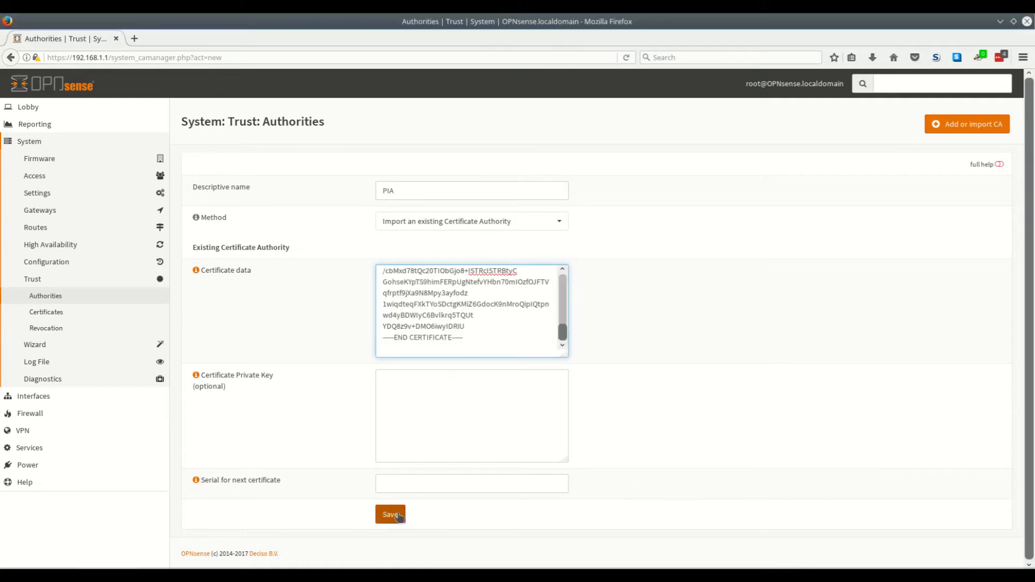
left_click(391, 515)
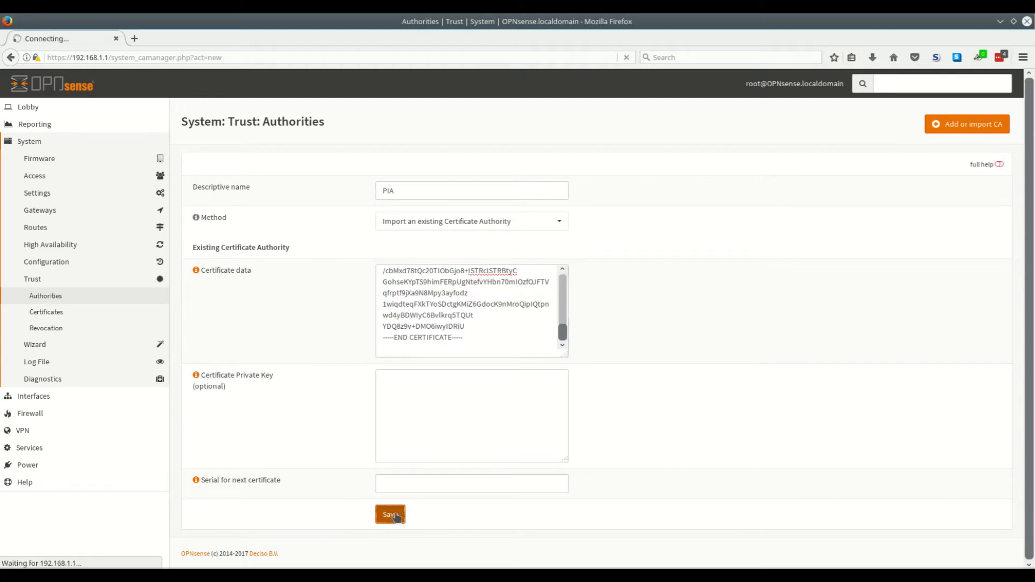
left_click(390, 514)
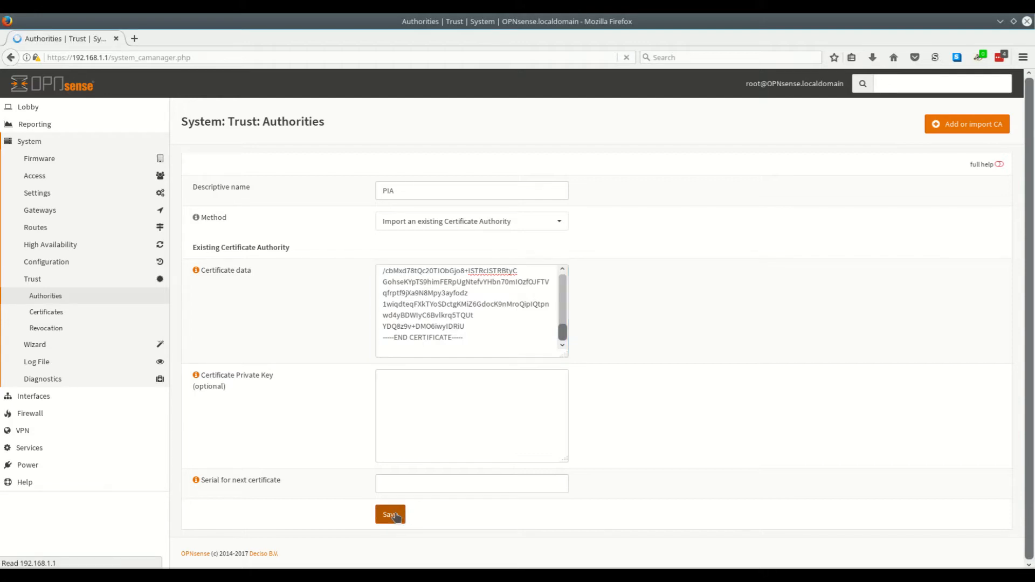
left_click(389, 514)
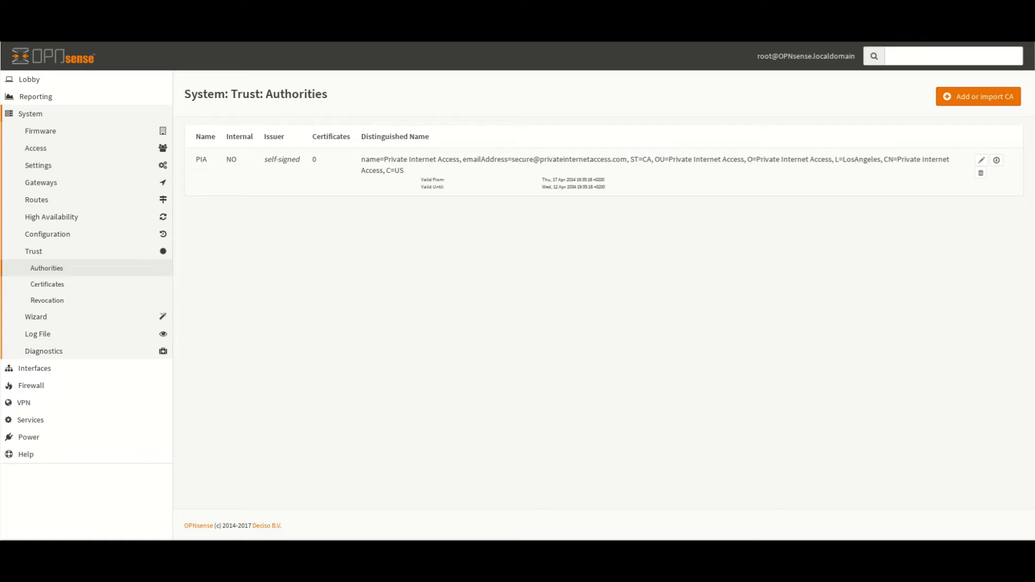
mouse_move(615, 470)
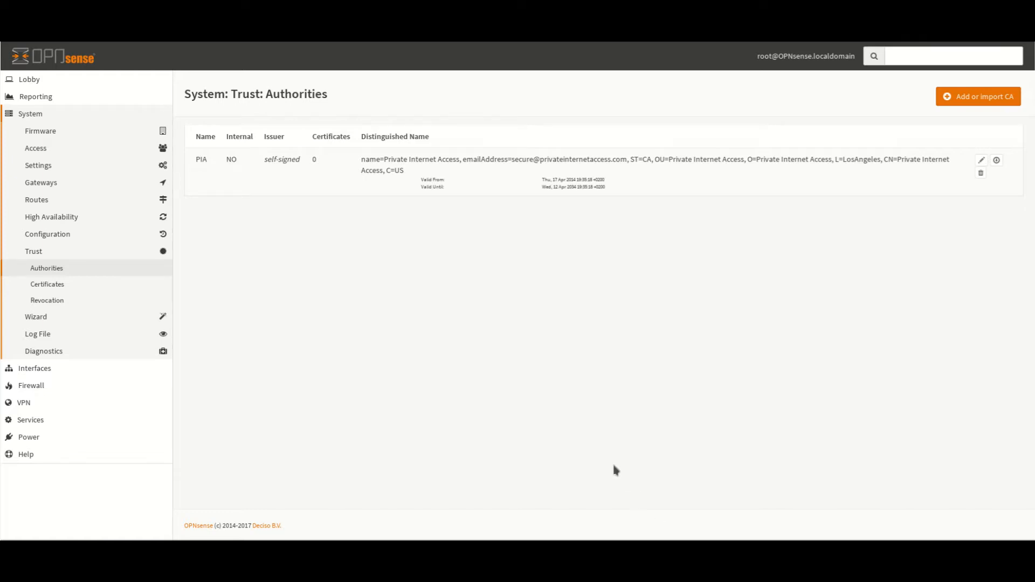
mouse_move(23, 403)
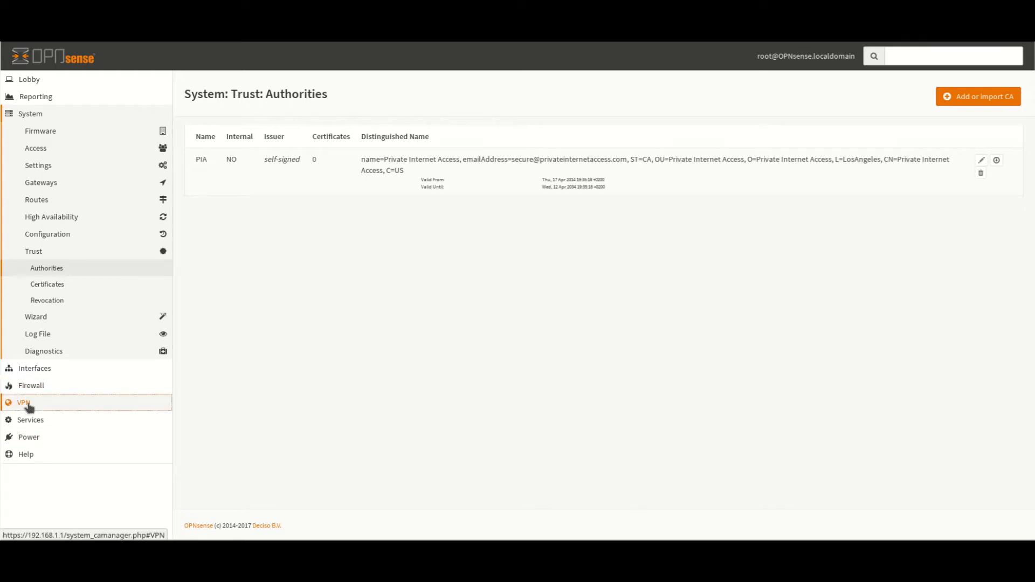
Step: Go to VPN > OpenVPN > Clients, which lists no client connections yet
left_click(24, 402)
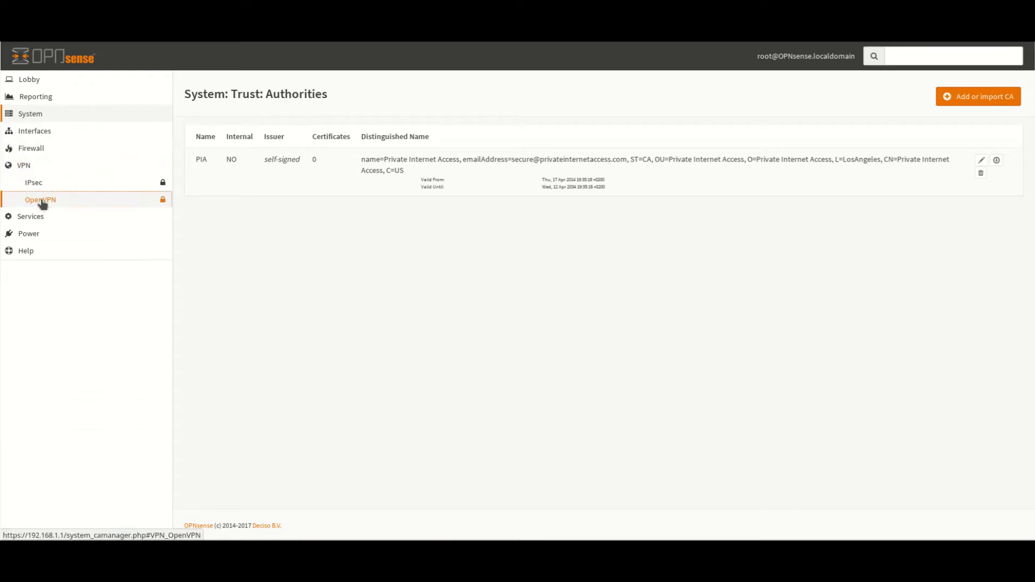
left_click(39, 200)
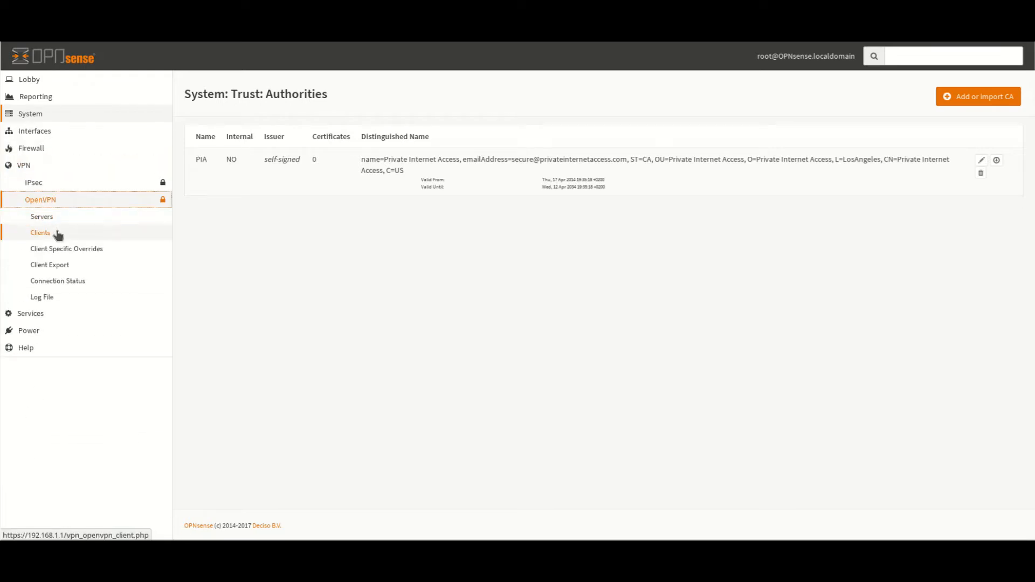
left_click(40, 233)
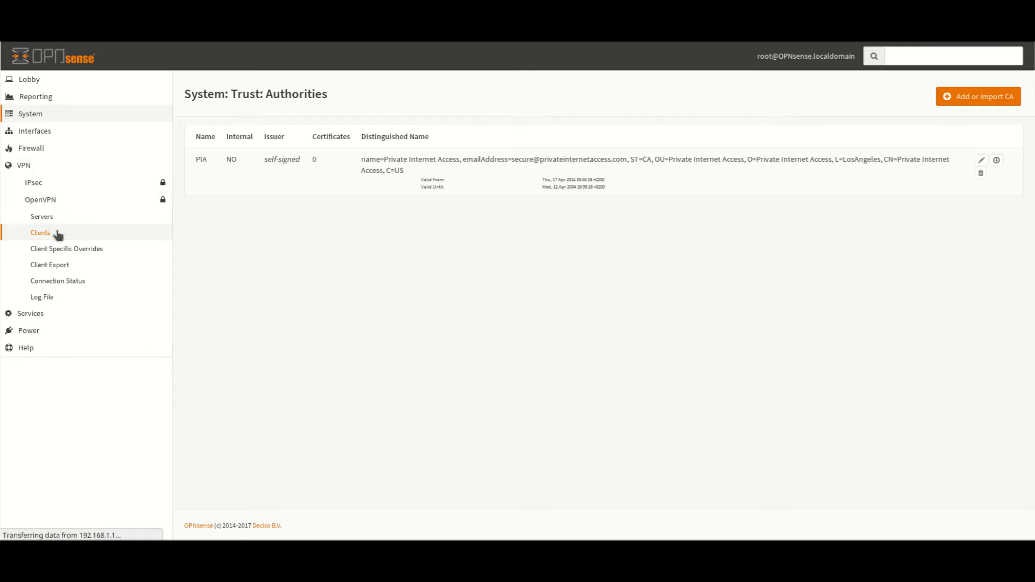
left_click(40, 232)
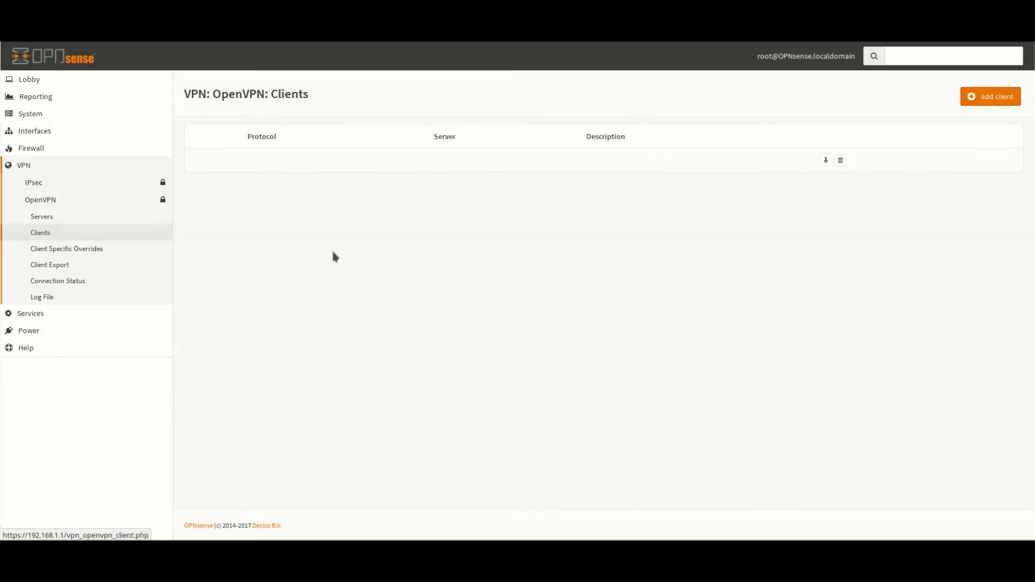
mouse_move(992, 96)
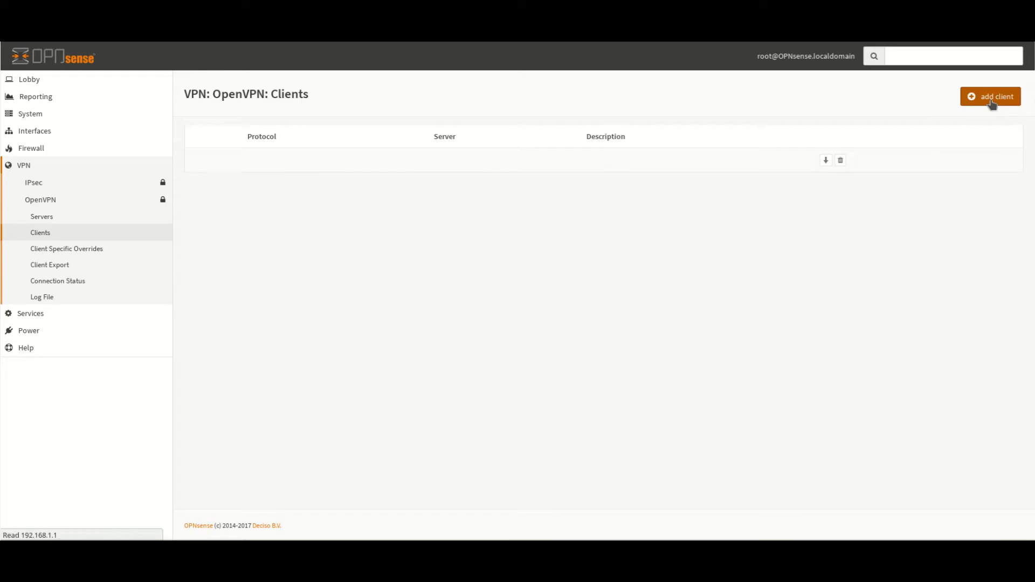
left_click(991, 97)
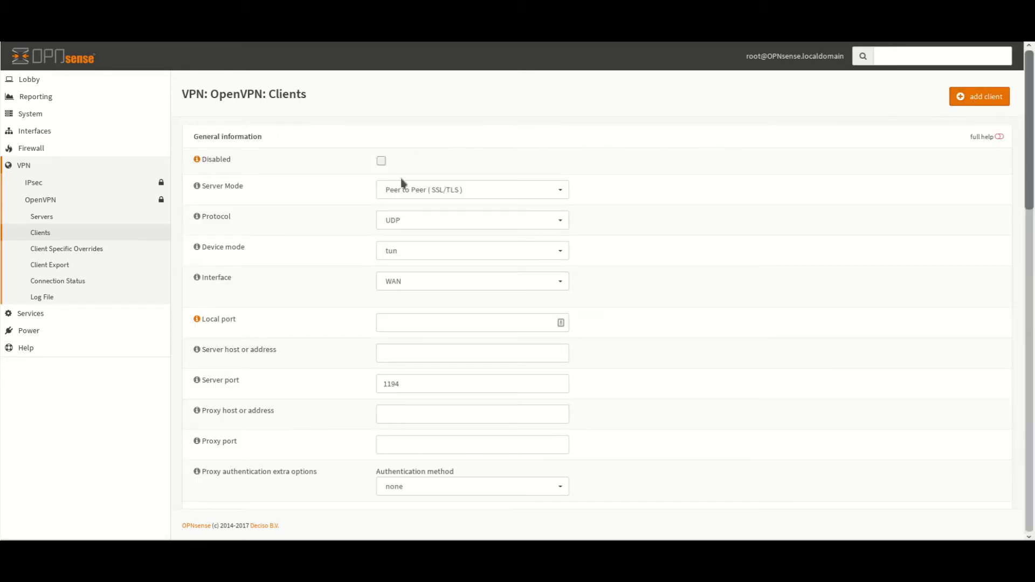
mouse_move(404, 227)
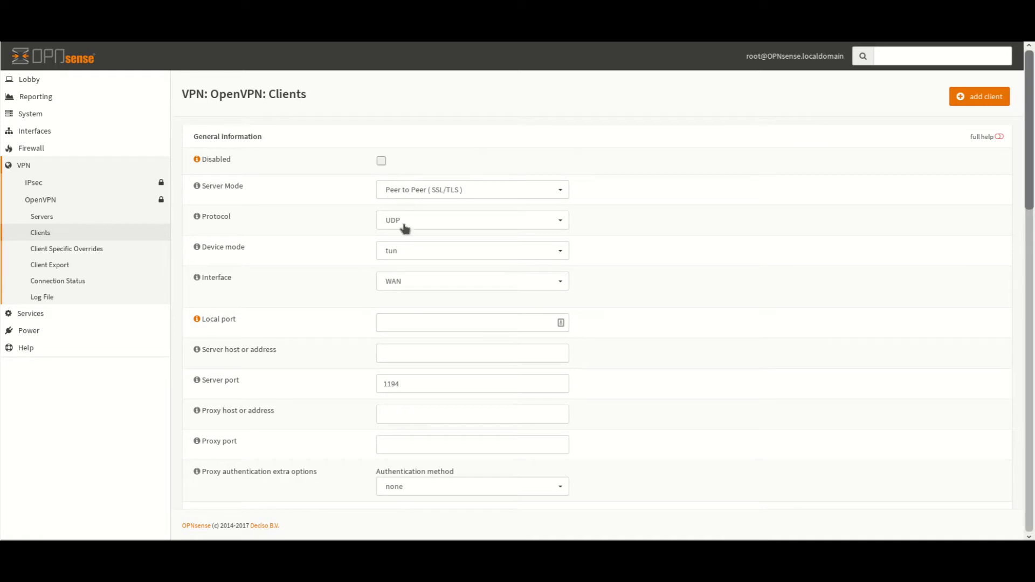
mouse_move(405, 228)
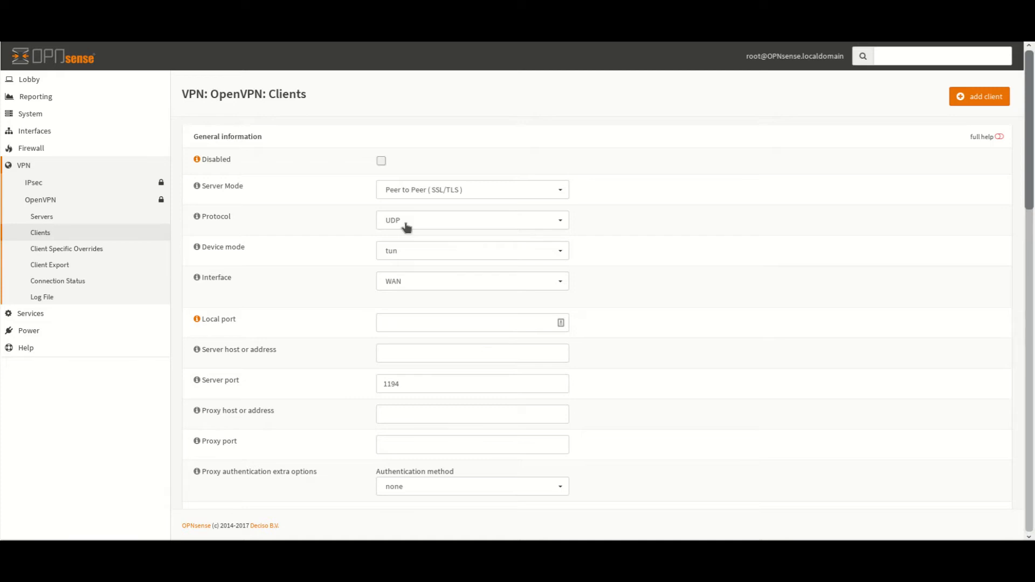
mouse_move(409, 256)
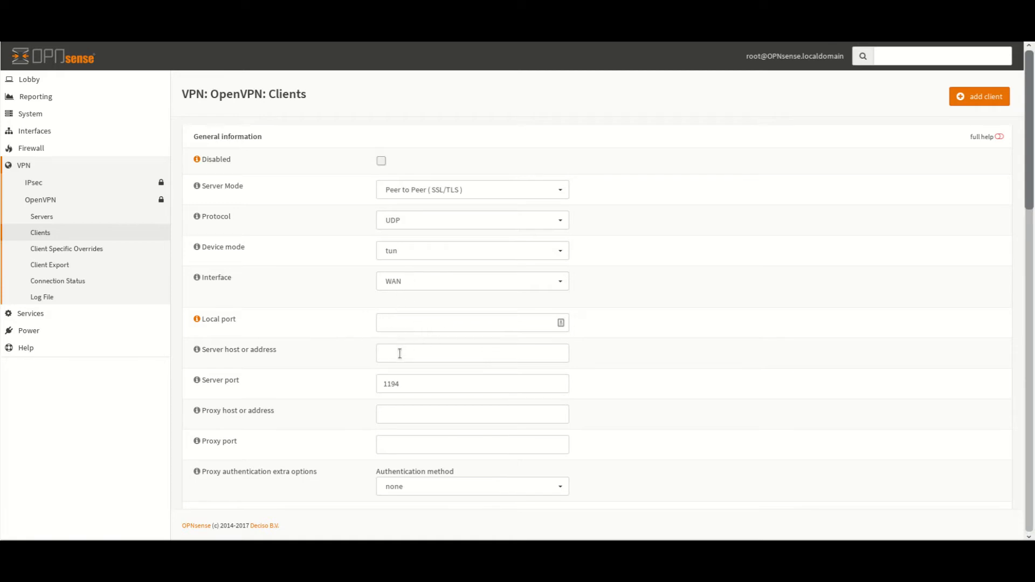
left_click(471, 353)
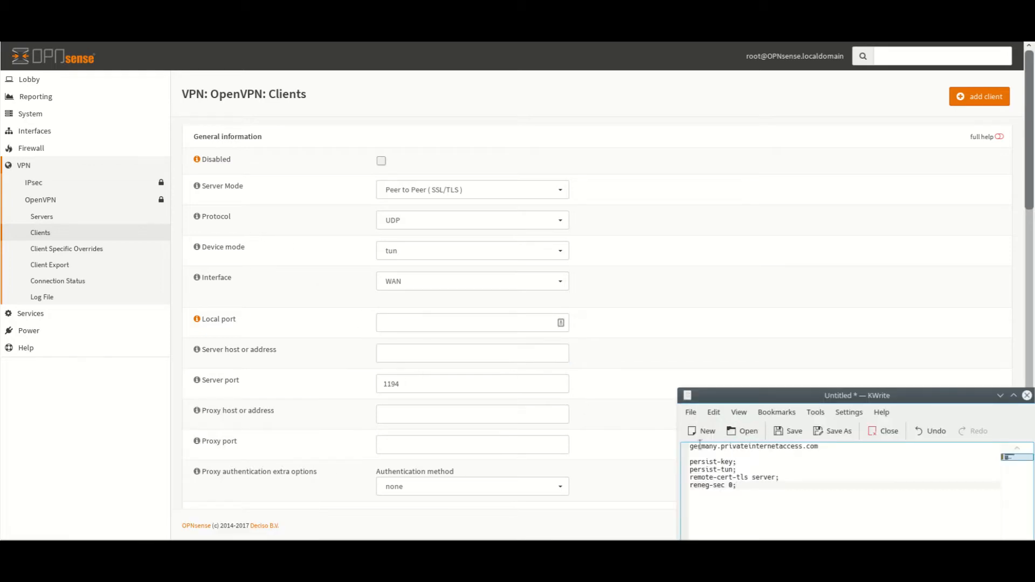
Step: Set server host germany.privateinternetaccess.com, port 1198, and proxy authentication none
double_click(754, 446)
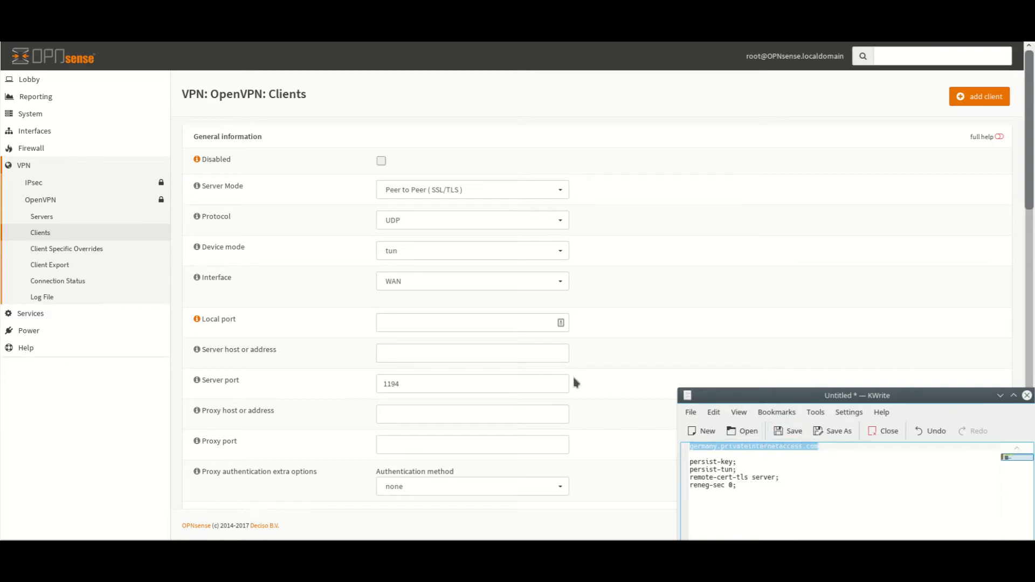
mouse_move(427, 343)
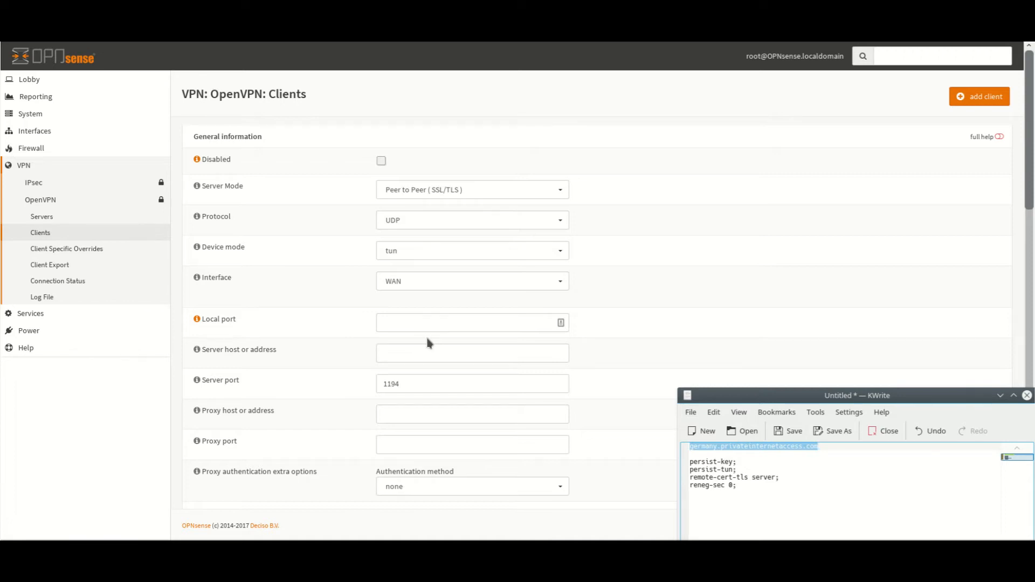
left_click(471, 354)
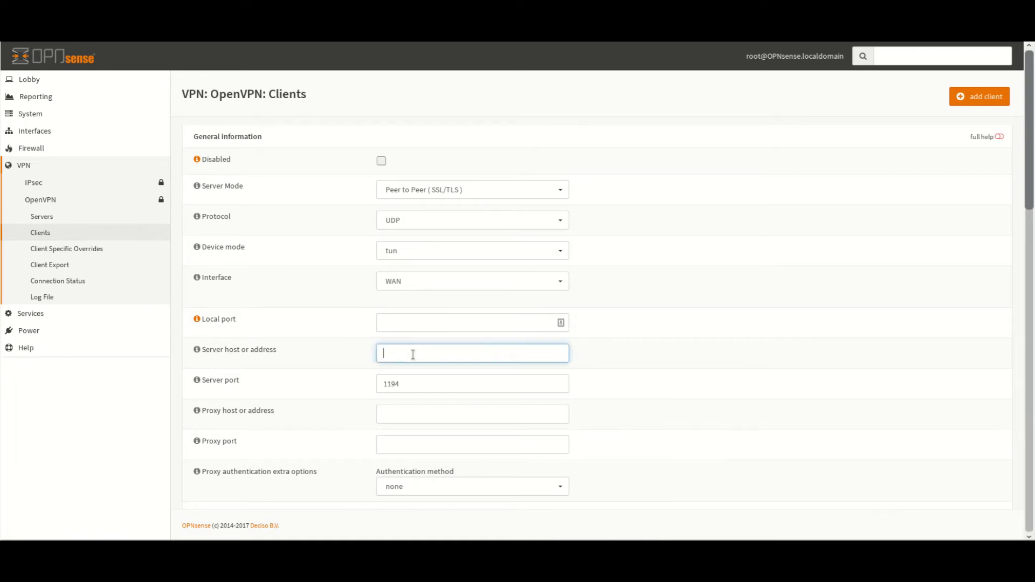
type("germany.privateinternetaccess.com")
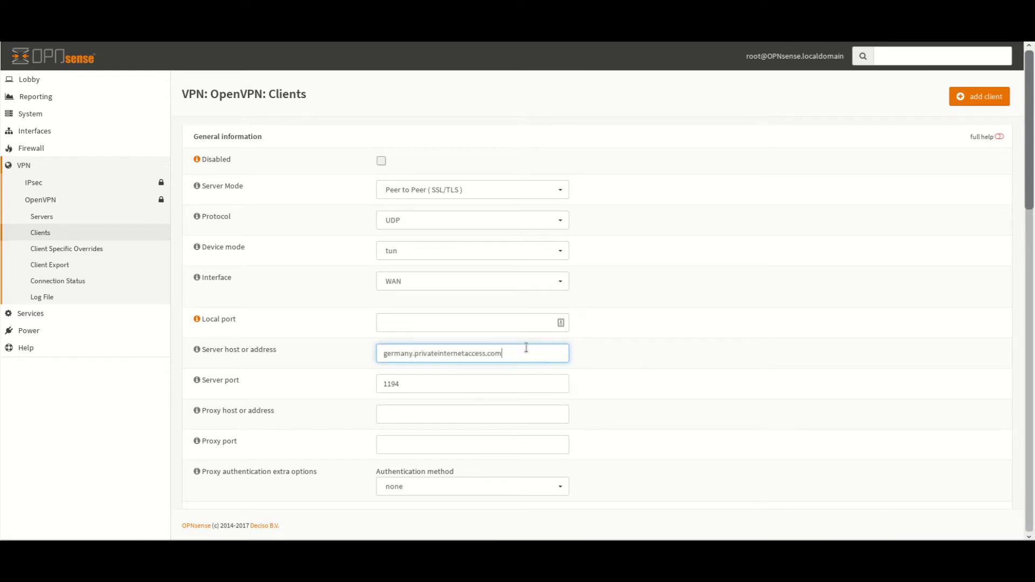
mouse_move(423, 384)
type("1198")
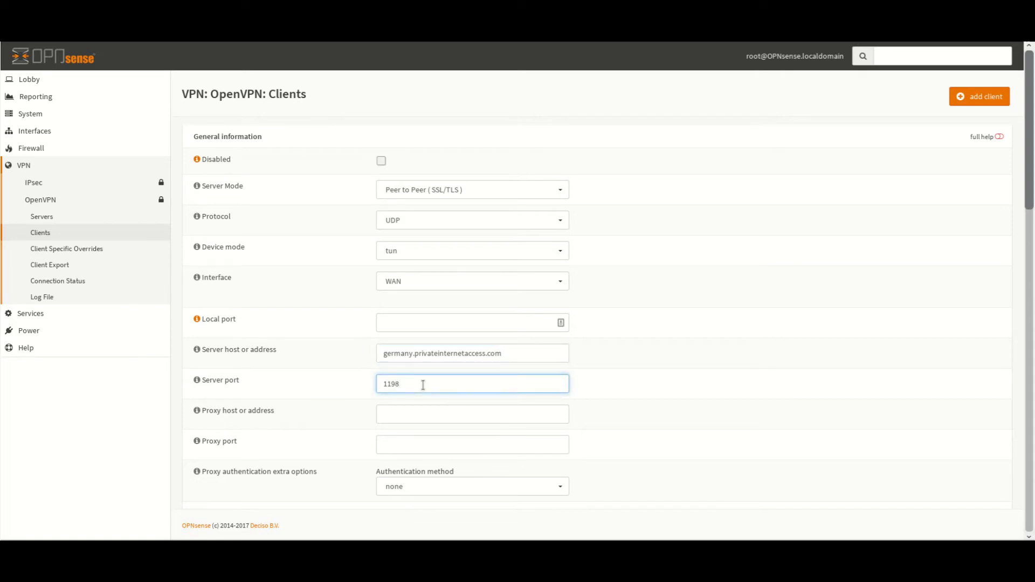
scroll("down", 3)
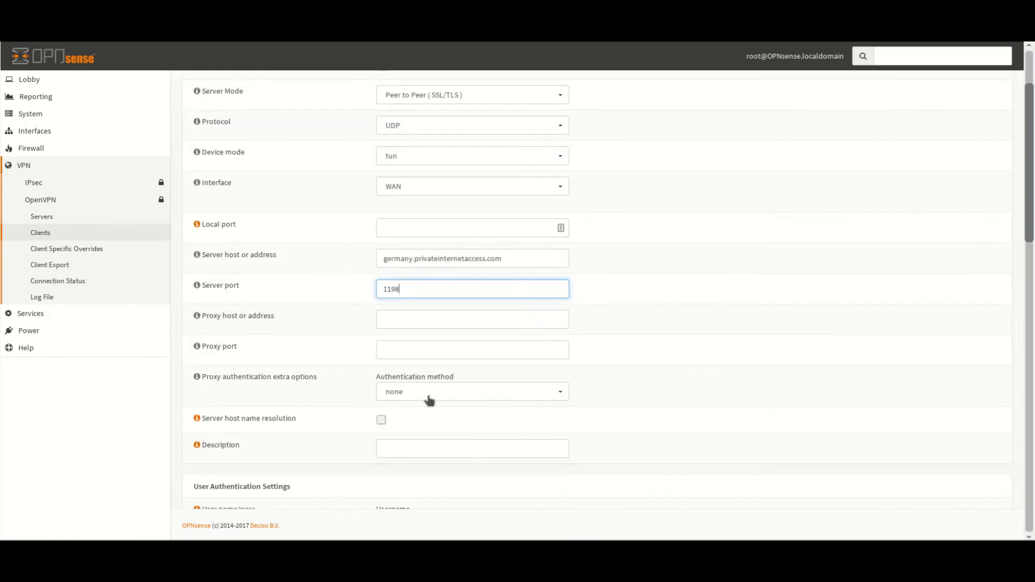
mouse_move(435, 392)
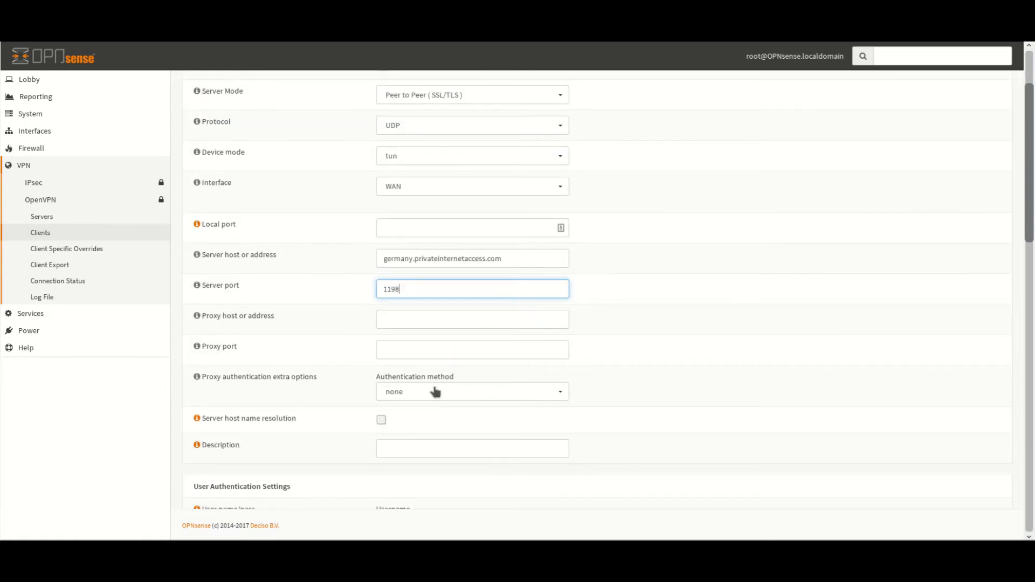
left_click(472, 392)
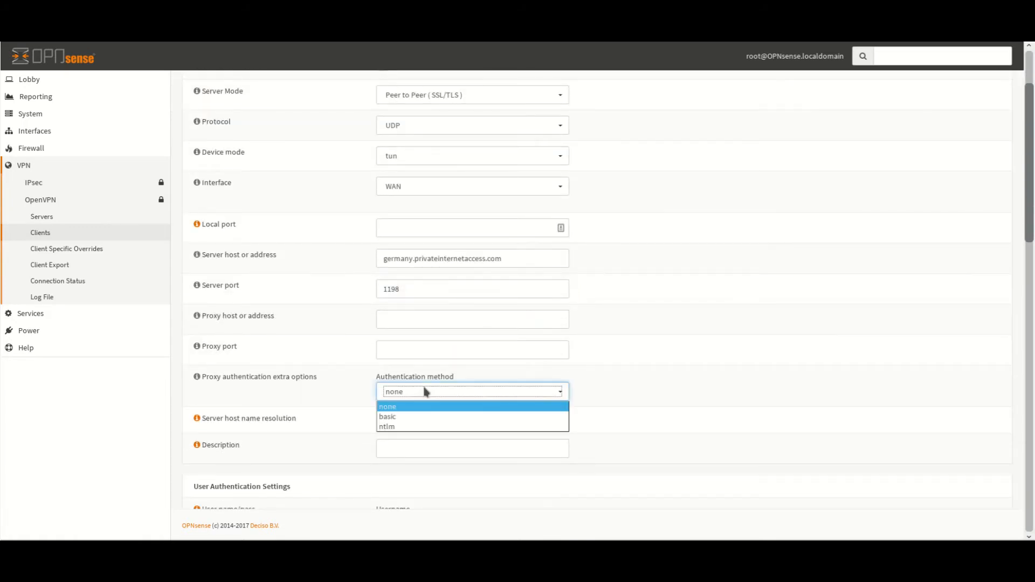
left_click(387, 406)
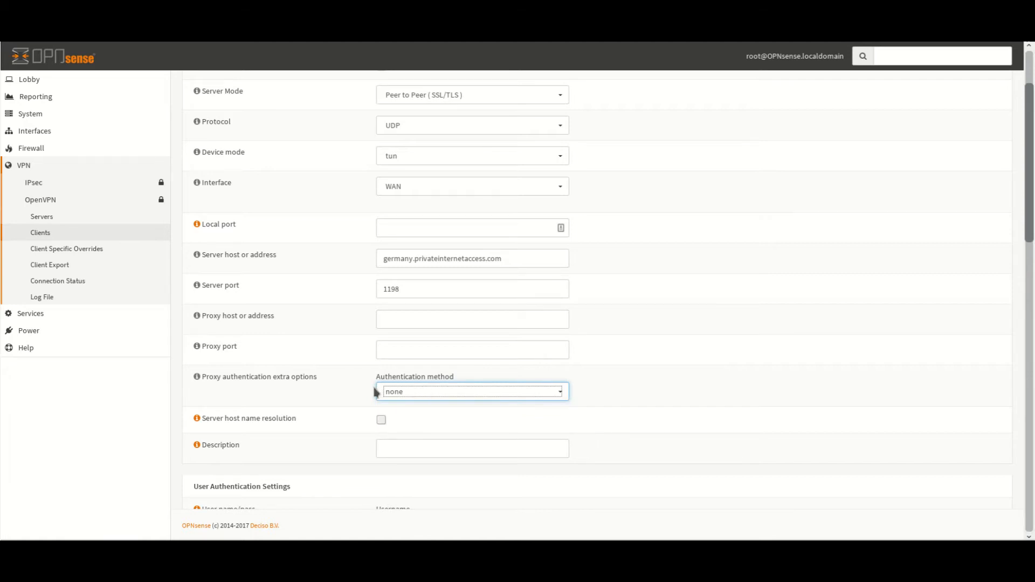
scroll("down", 3)
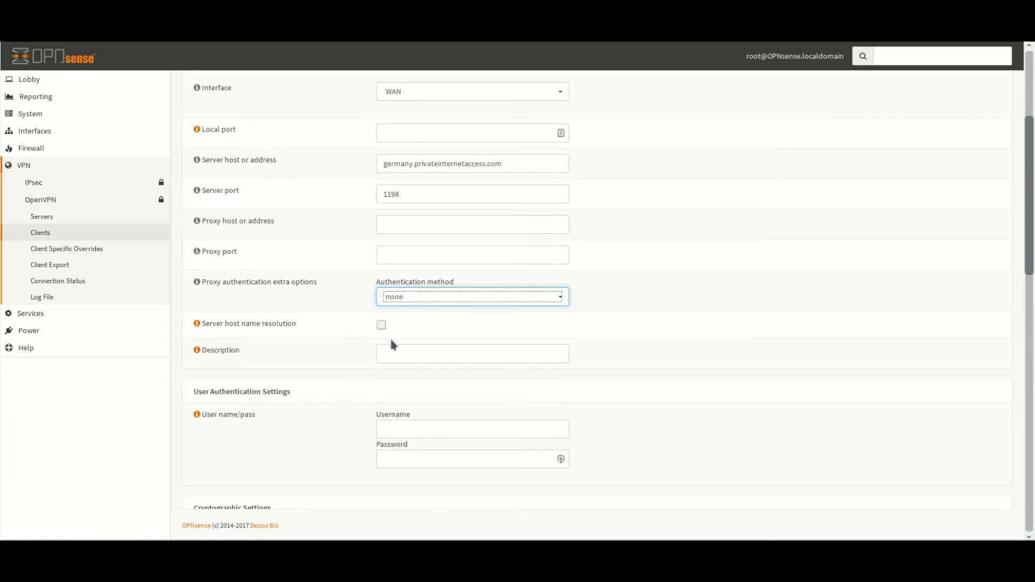
Step: Enter description 'PIA Germany', username p10000 and password, and enable infinite host resolution
left_click(471, 353)
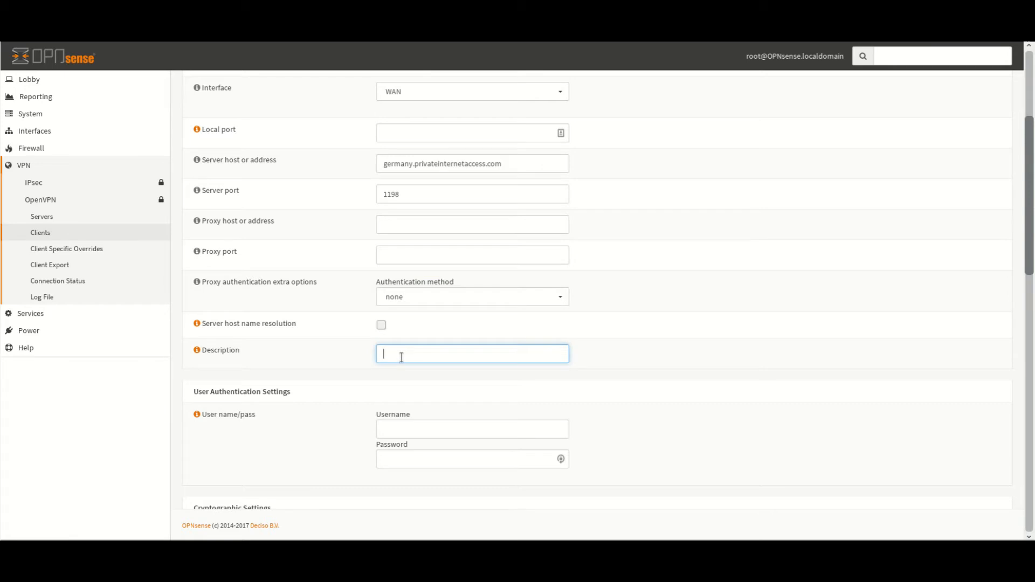
type("P")
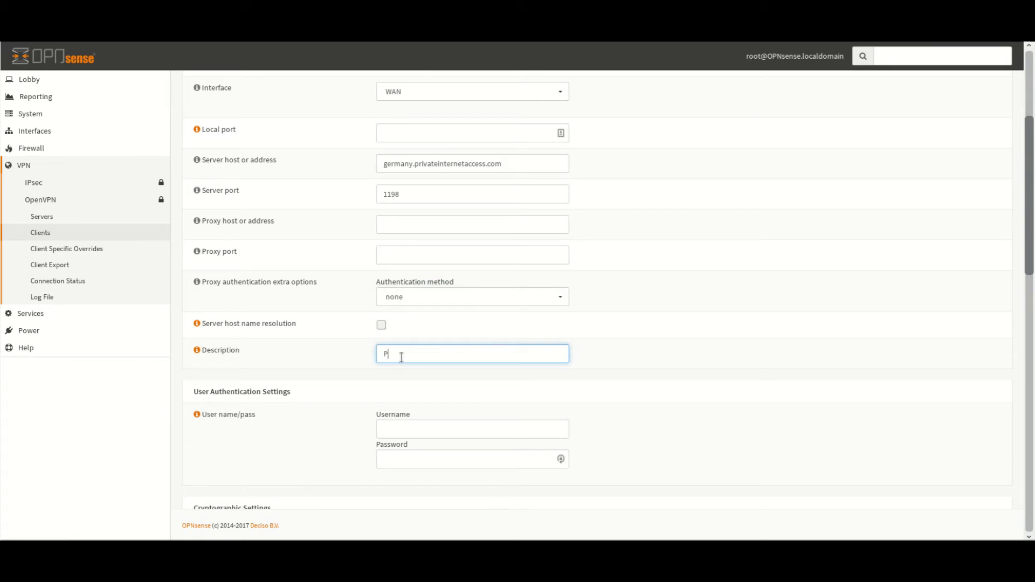
type("IA Germany")
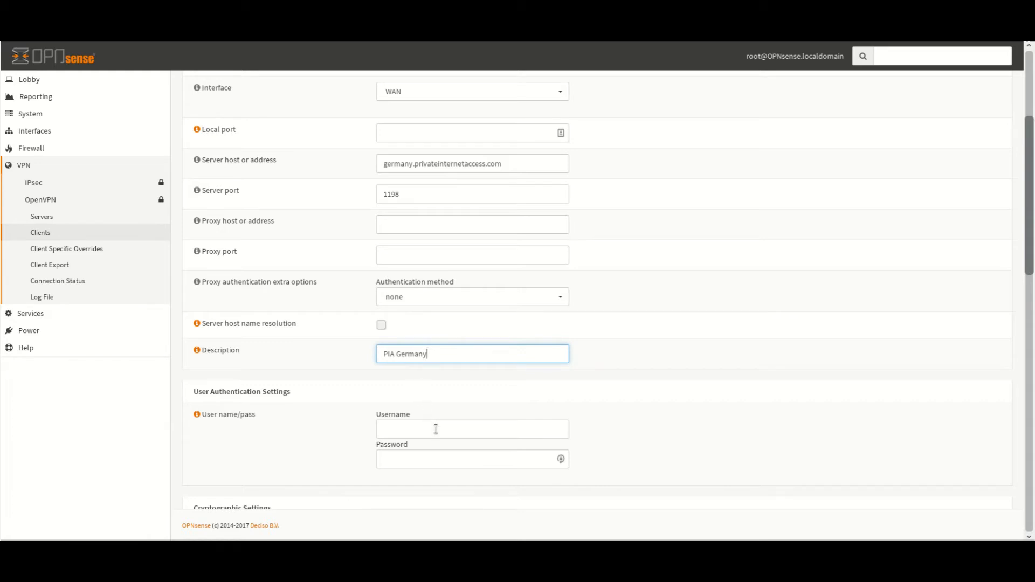
left_click(471, 429)
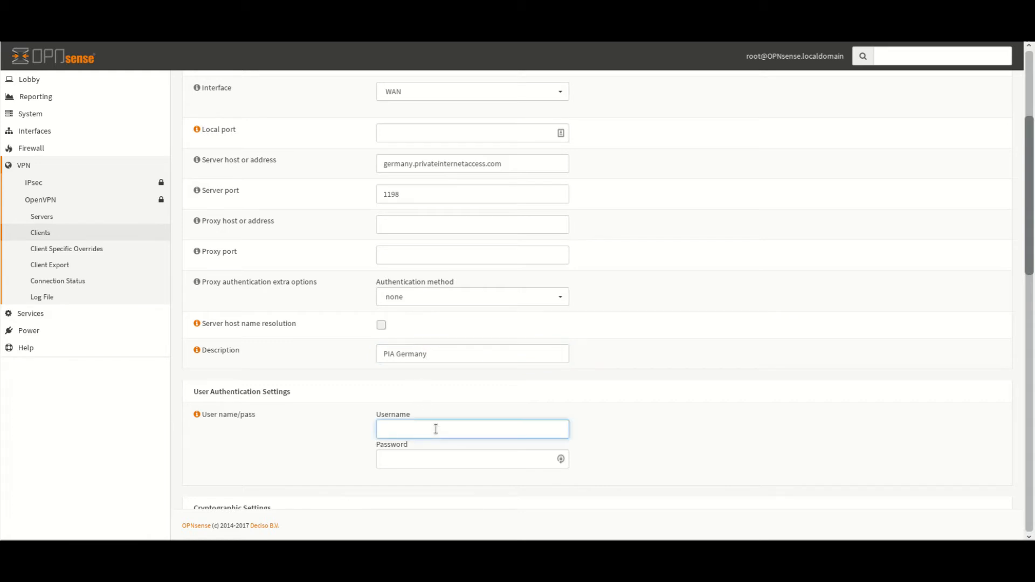
type("p10000")
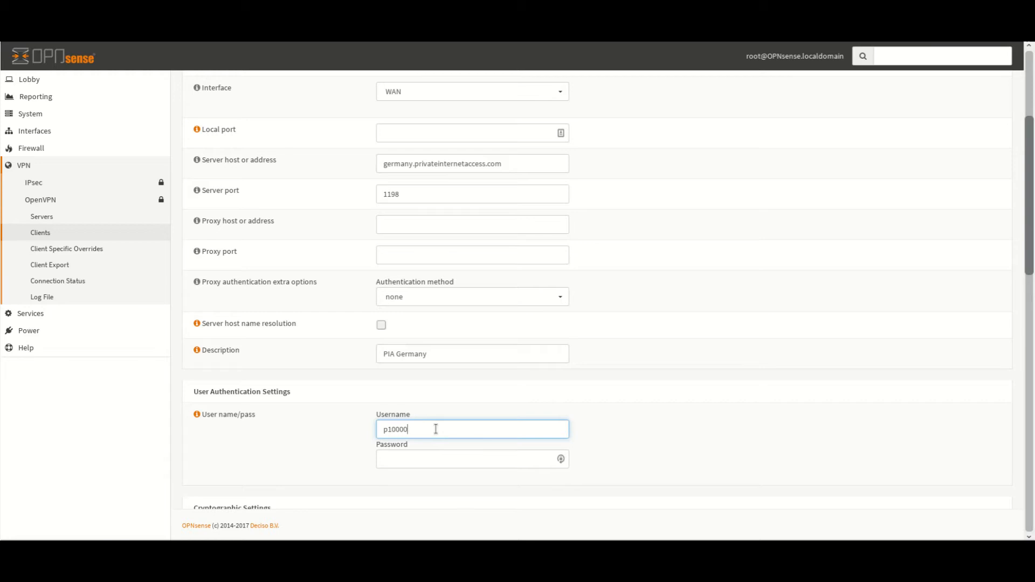
left_click(471, 459)
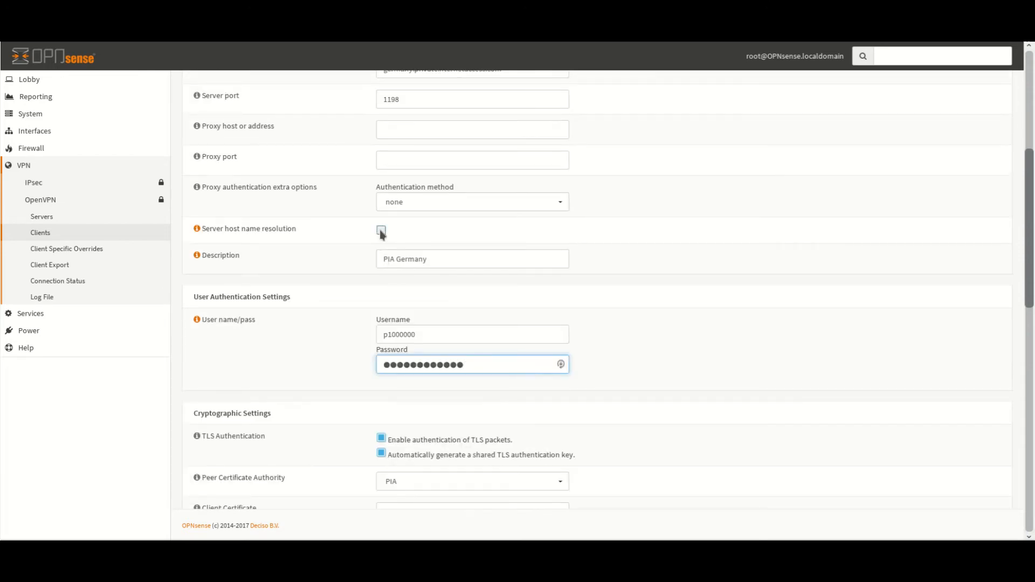
left_click(381, 230)
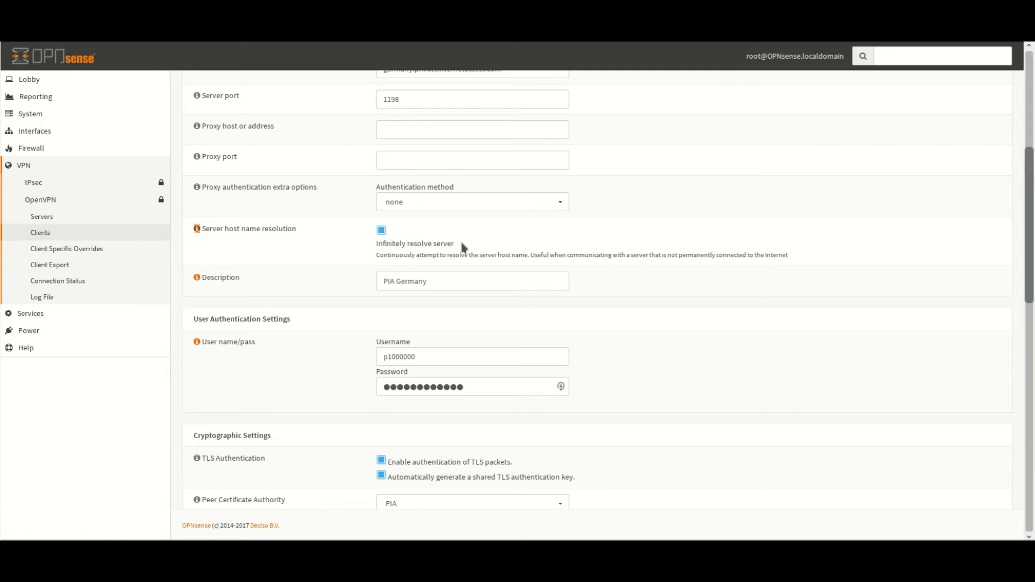
Step: Turn off TLS packet authentication for the client
scroll("down", 3)
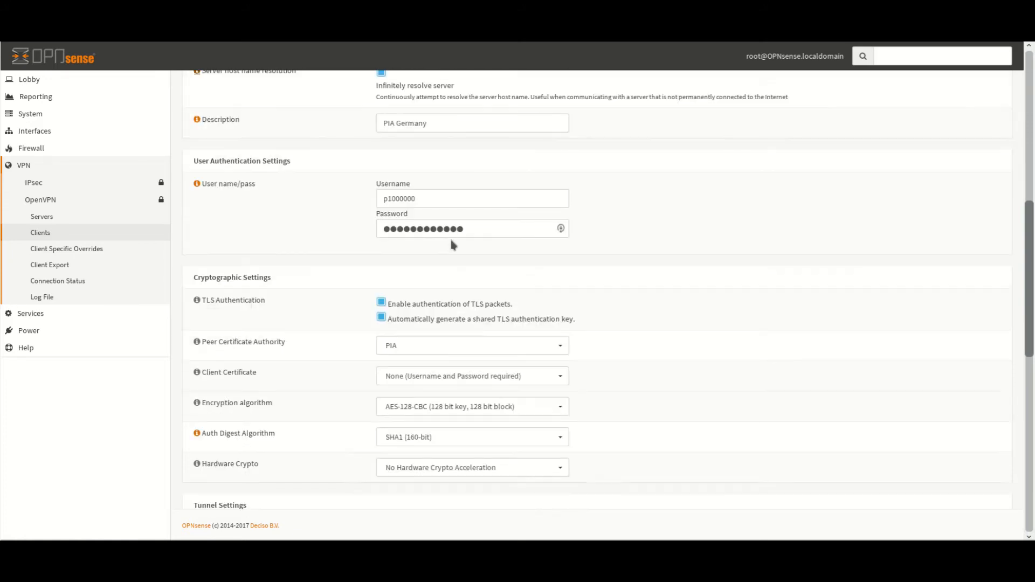
left_click(381, 303)
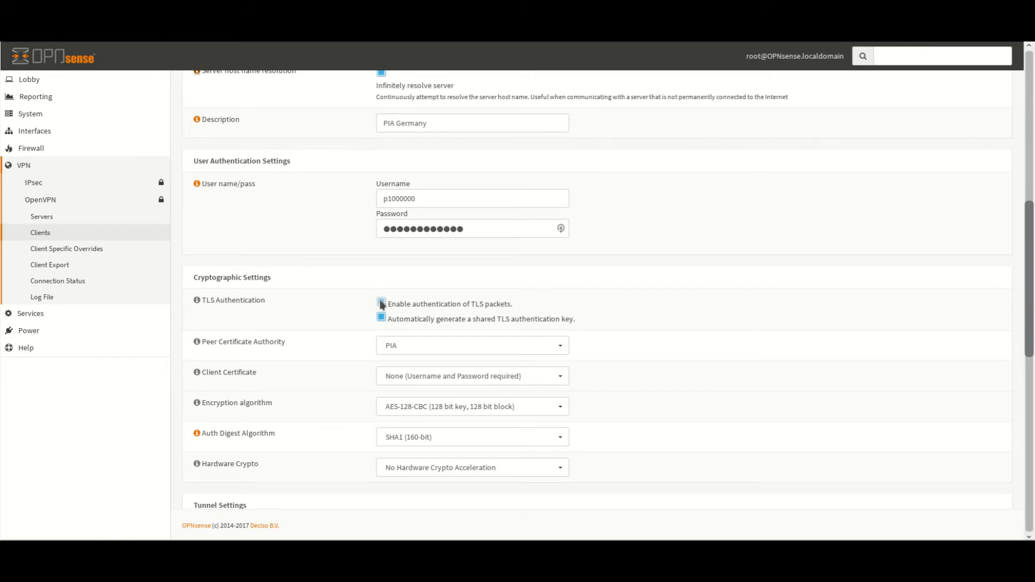
left_click(381, 304)
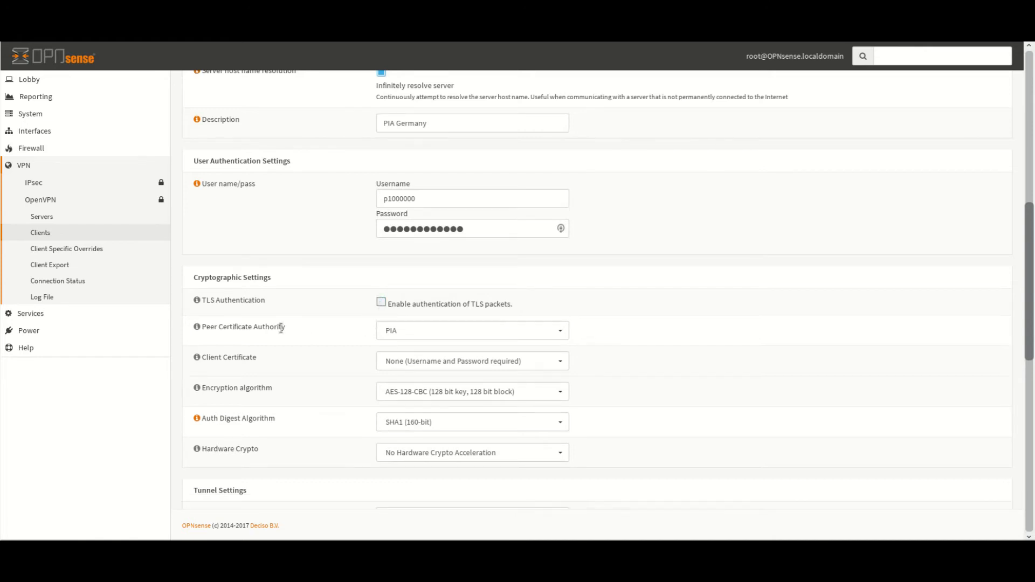
mouse_move(410, 338)
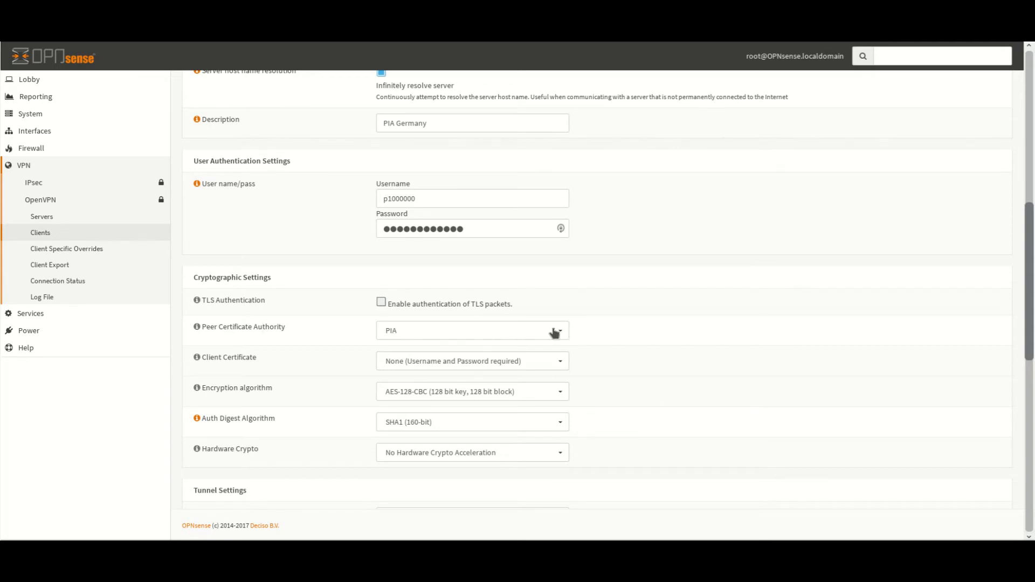
mouse_move(388, 337)
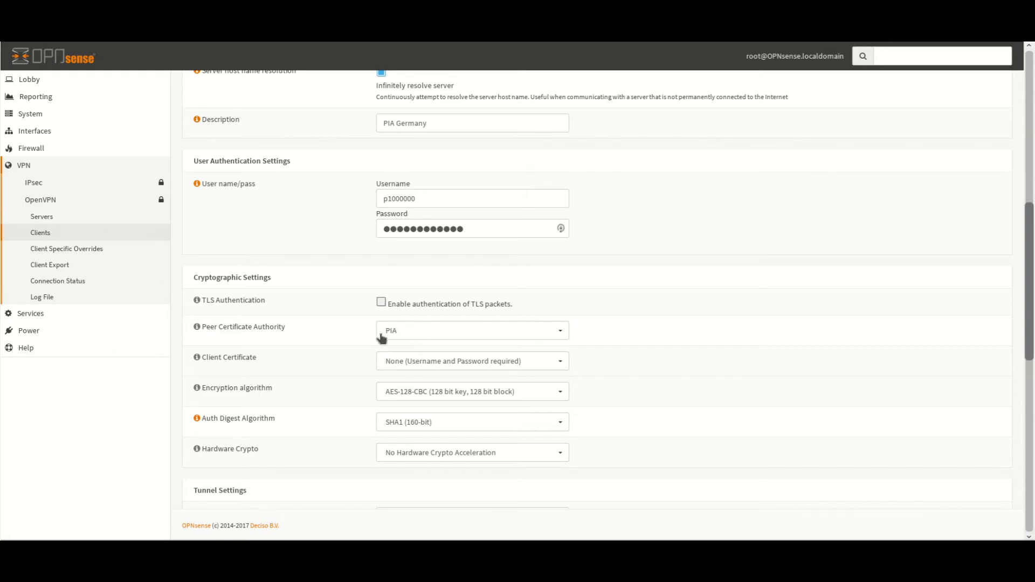
Step: Set Client Certificate to None (username and password) and encryption to AES-128-CBC
left_click(471, 361)
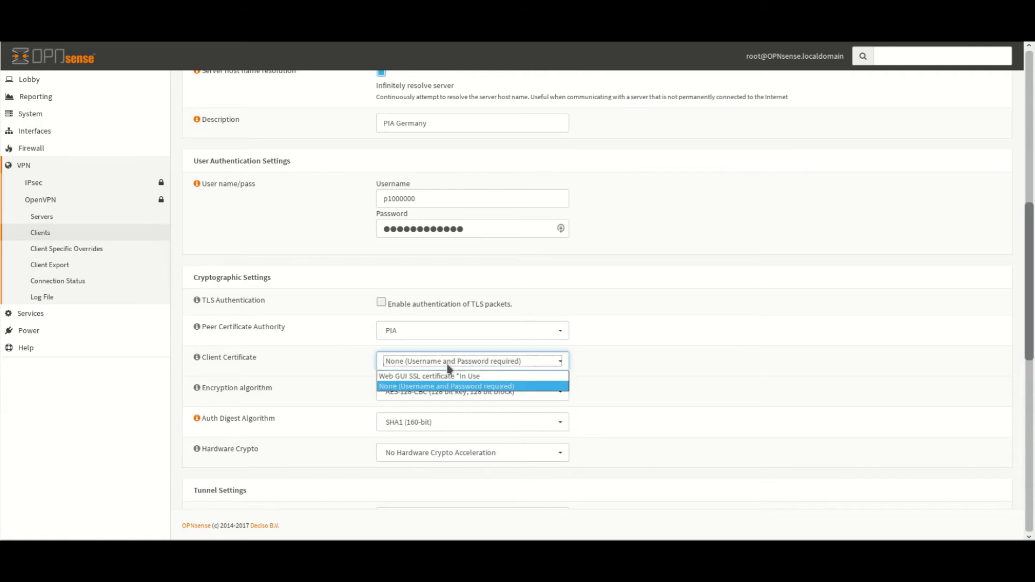
left_click(447, 386)
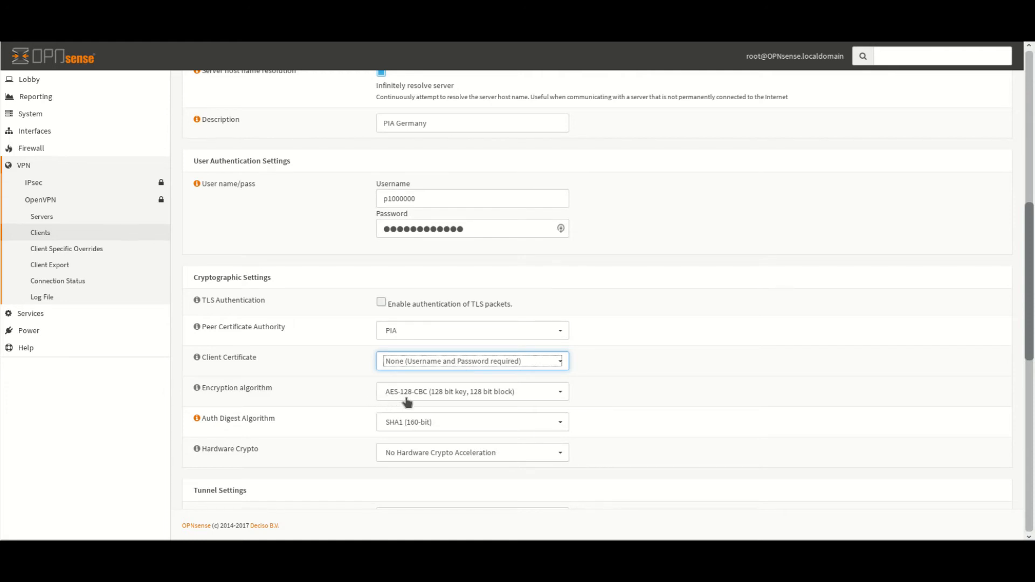
left_click(471, 391)
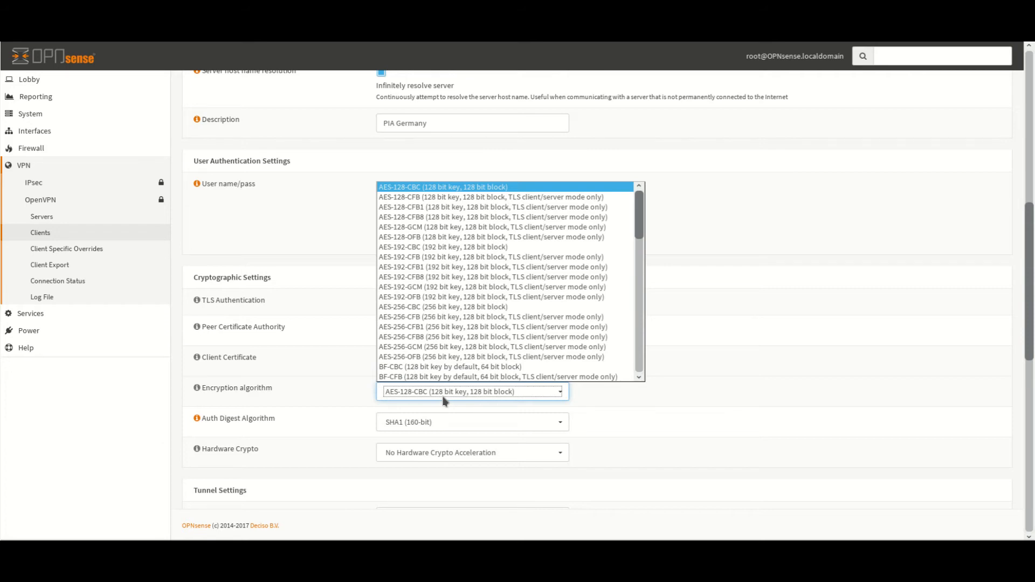
mouse_move(442, 401)
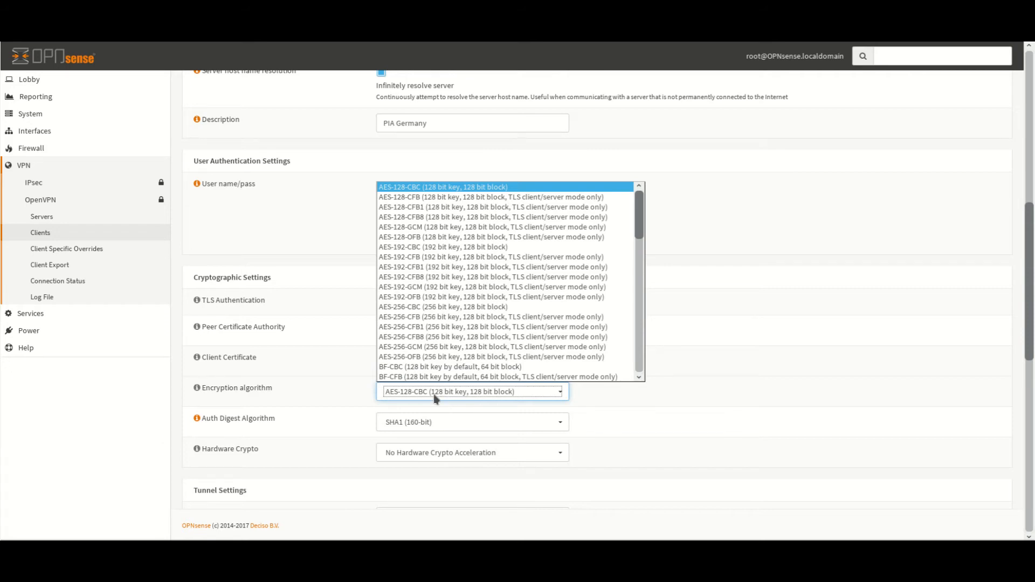
left_click(442, 187)
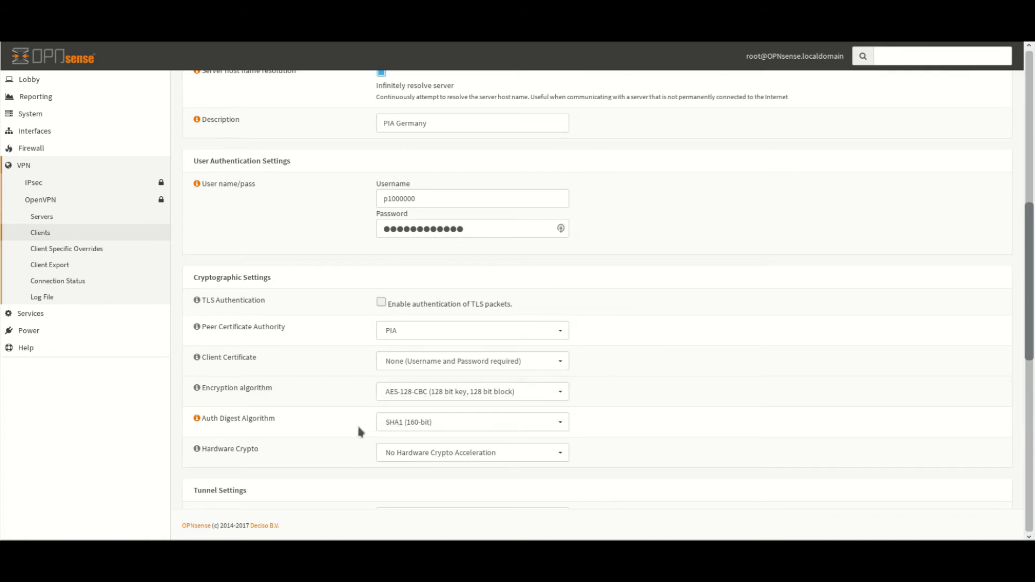
Step: Set tunnel compression to Enabled with Adaptive Compression and tick Disable IPv6
scroll("down", 3)
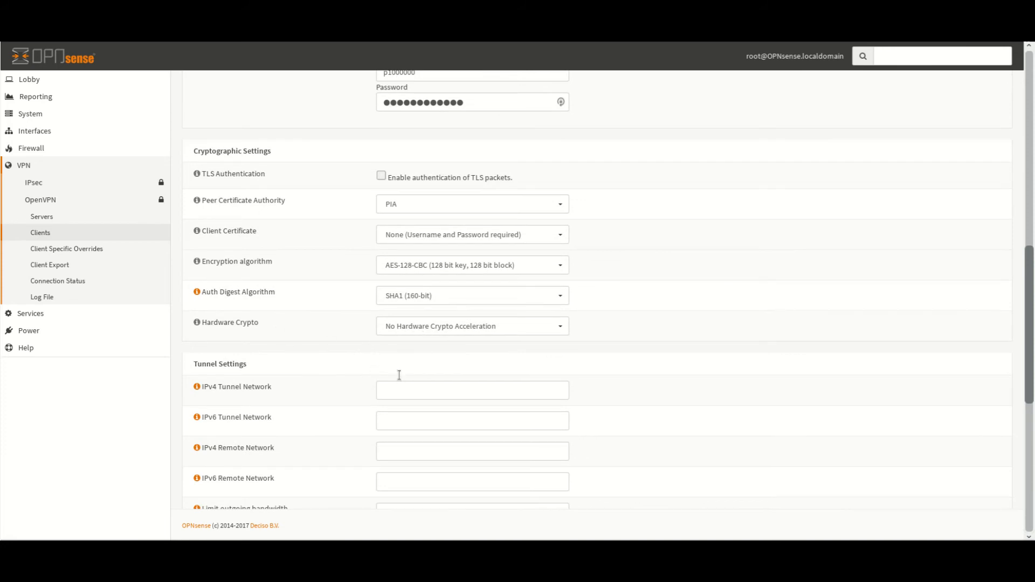
scroll("down", 3)
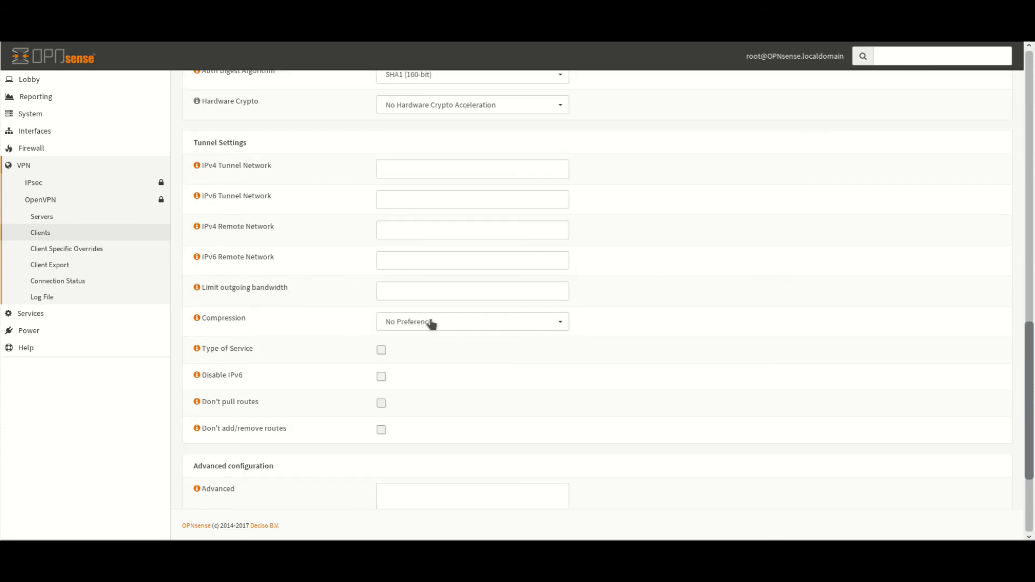
left_click(471, 321)
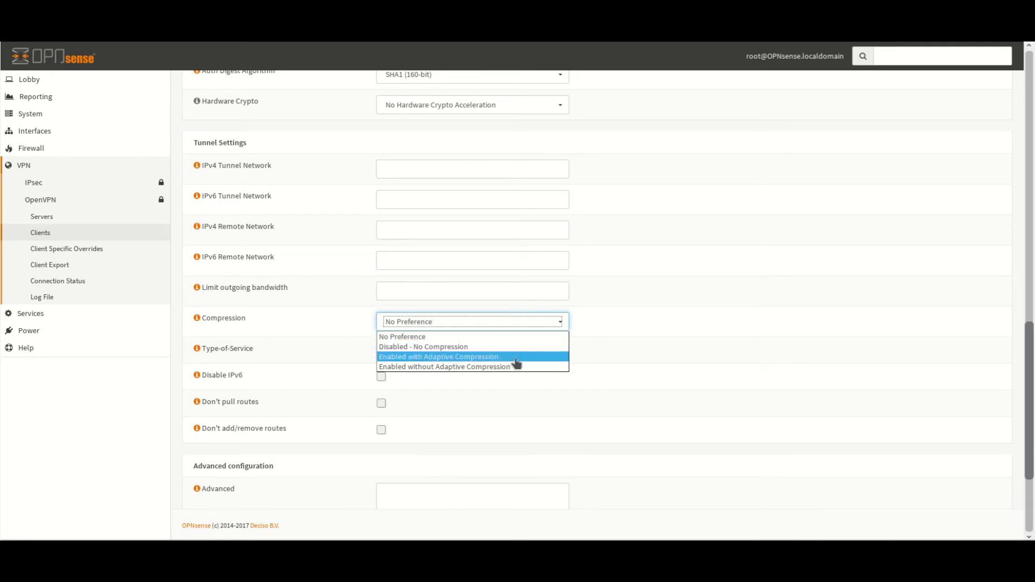
left_click(438, 356)
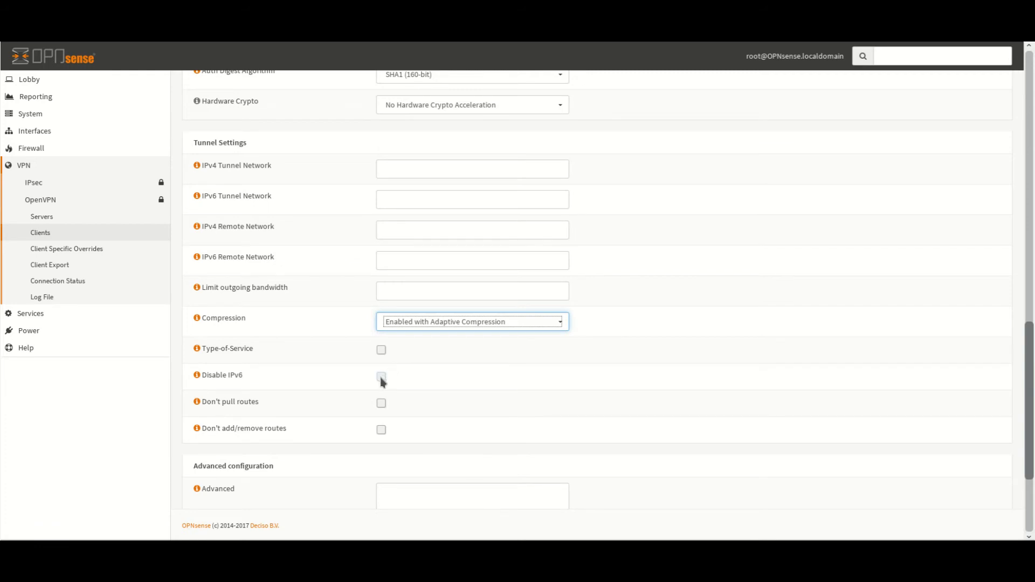
left_click(381, 377)
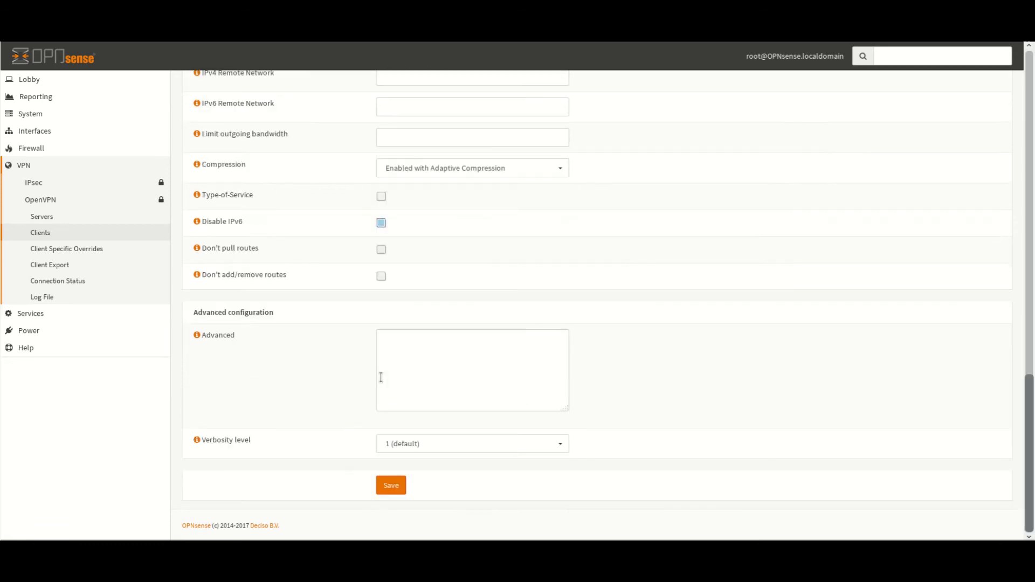
Step: Add persist-key, persist-tun, remote-cert-tls server and reneg-sec 0, choose verbosity 3, and save
left_click(472, 370)
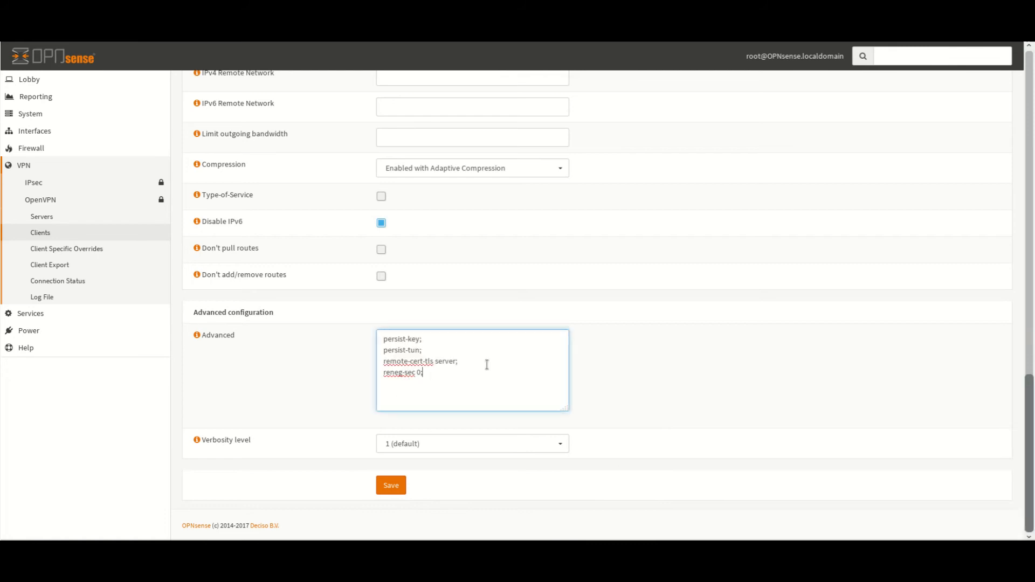
type(";")
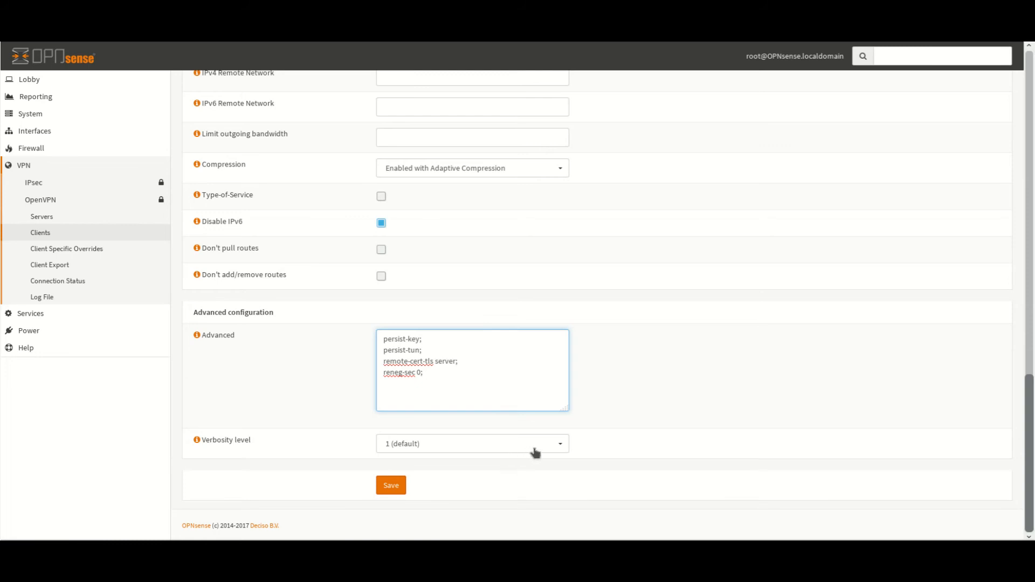
left_click(472, 443)
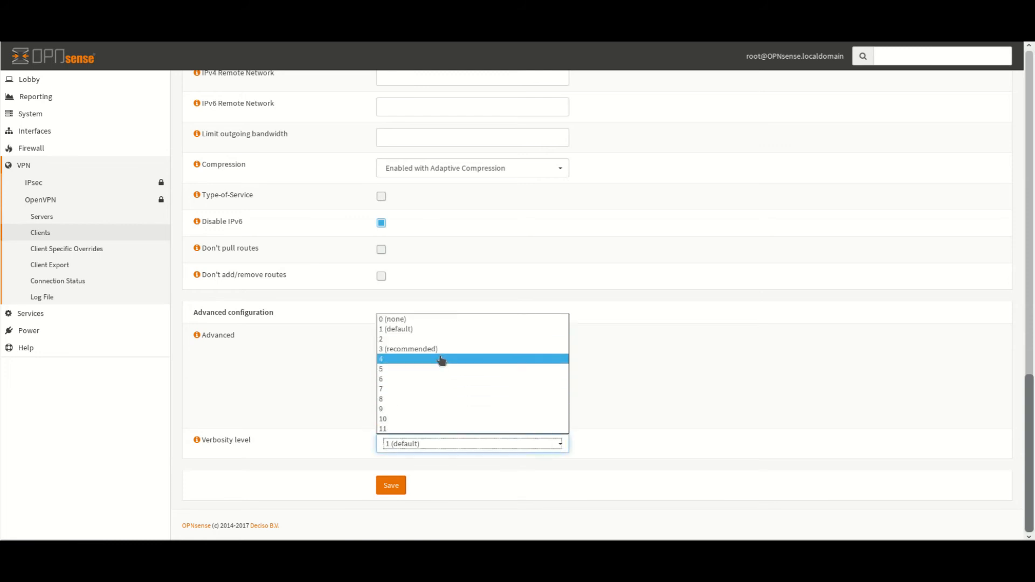
left_click(407, 349)
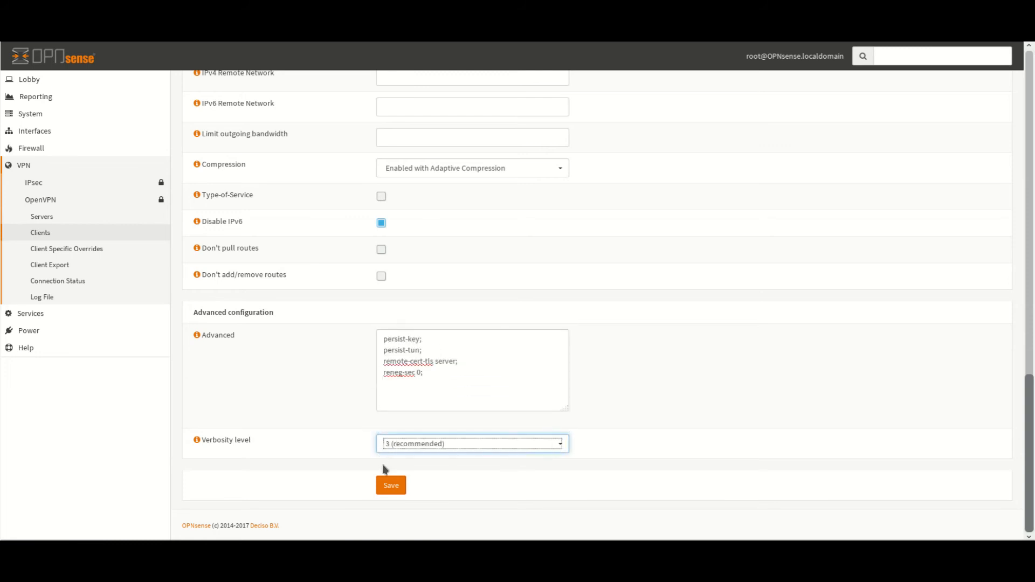
left_click(390, 485)
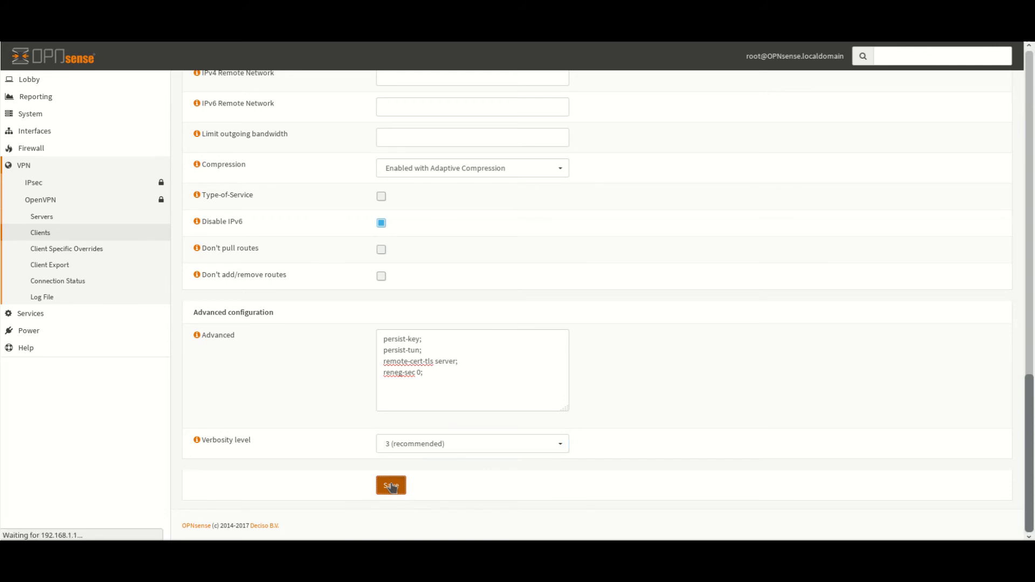
Step: Confirm PIA Germany is listed using UDP to germany.privateinternetaccess.com:1198
left_click(390, 485)
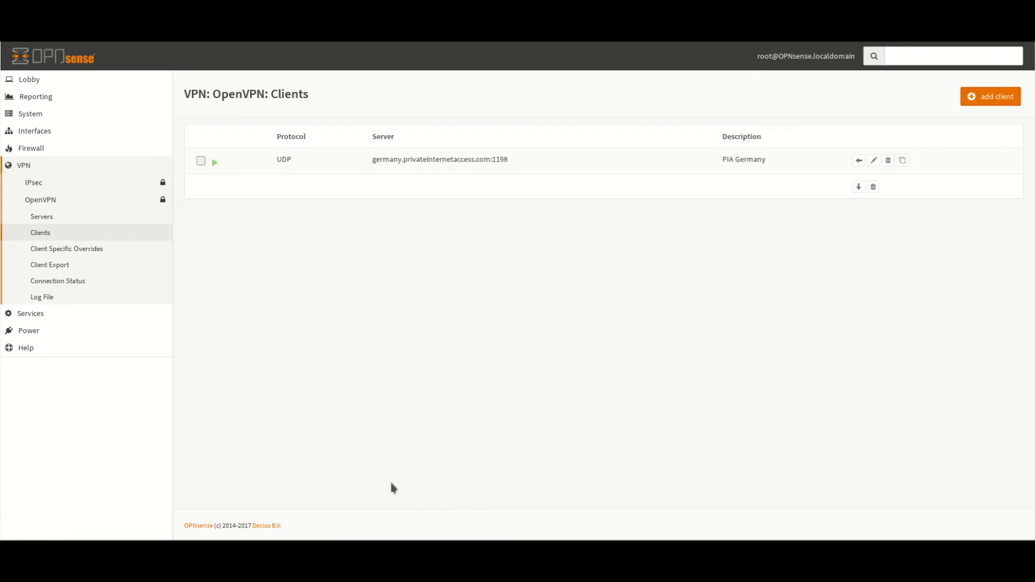
mouse_move(299, 189)
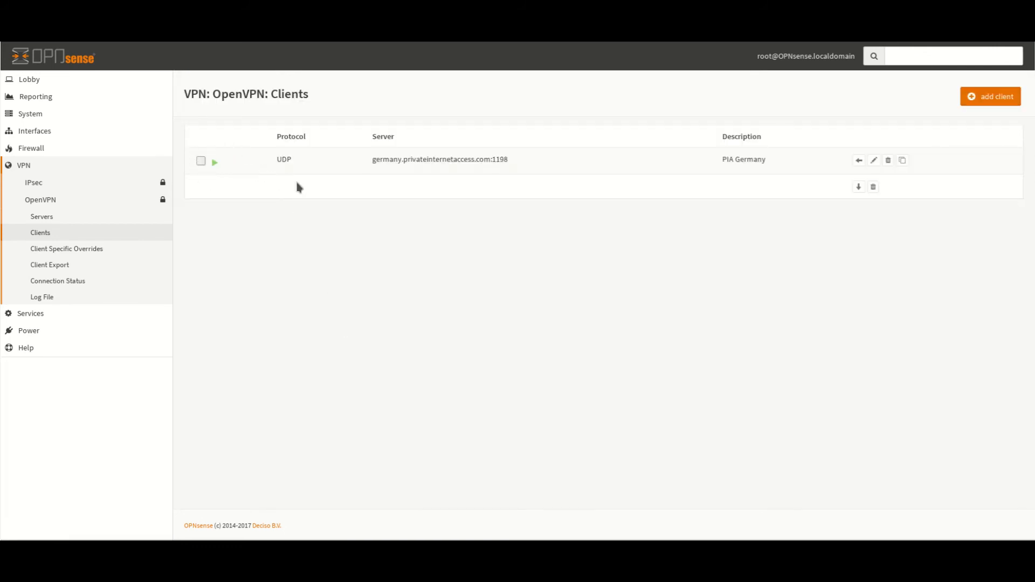
mouse_move(349, 95)
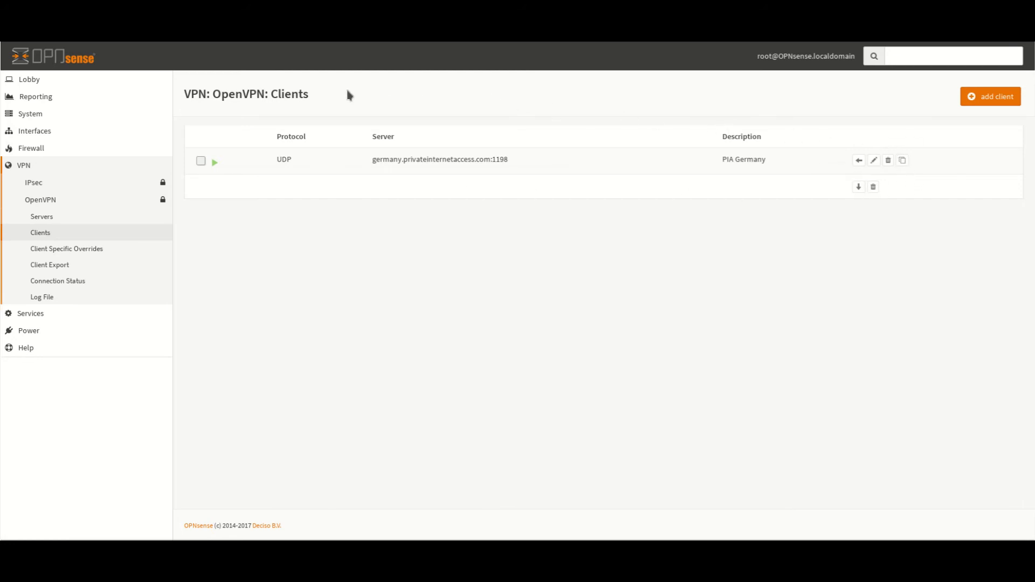
mouse_move(580, 197)
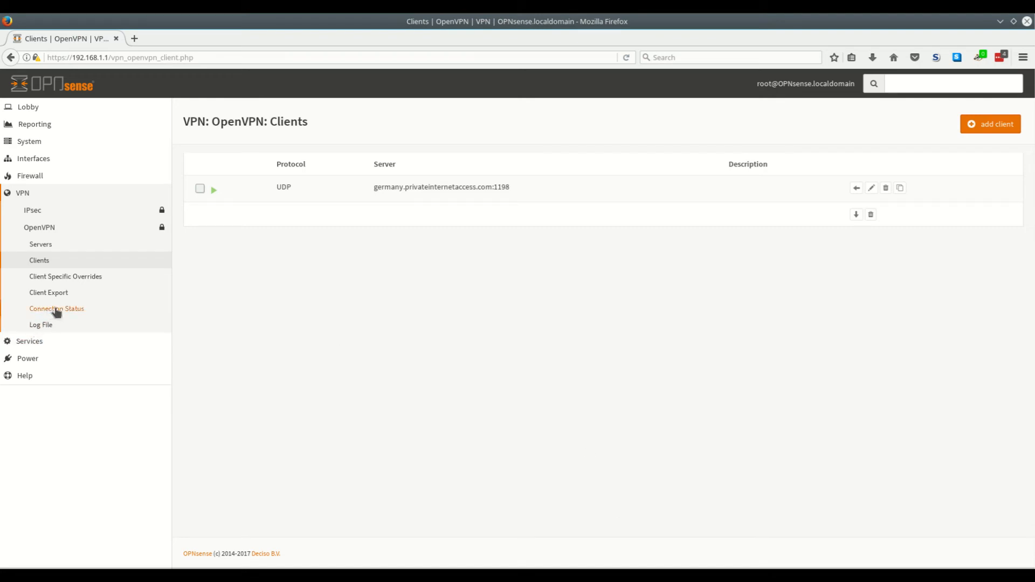
mouse_move(56, 308)
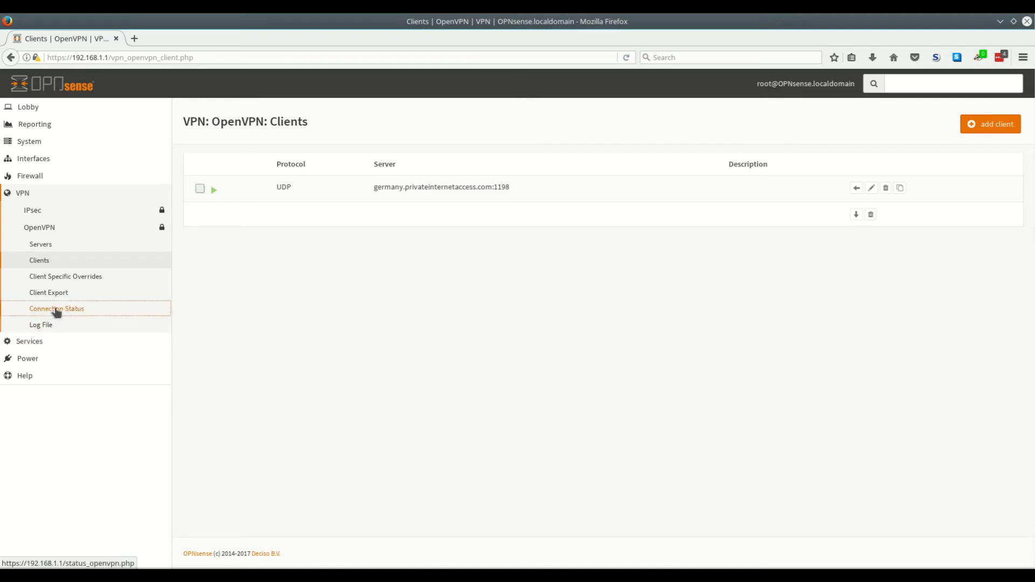
Step: Show the OpenVPN Connection Status page with the client up at virtual address 10.15.10.6
left_click(56, 309)
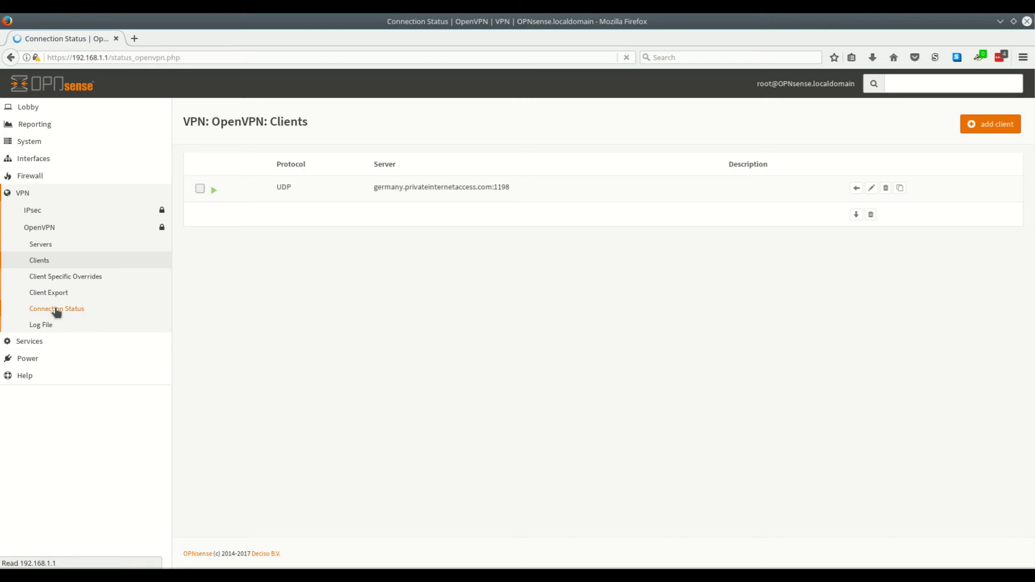
left_click(56, 309)
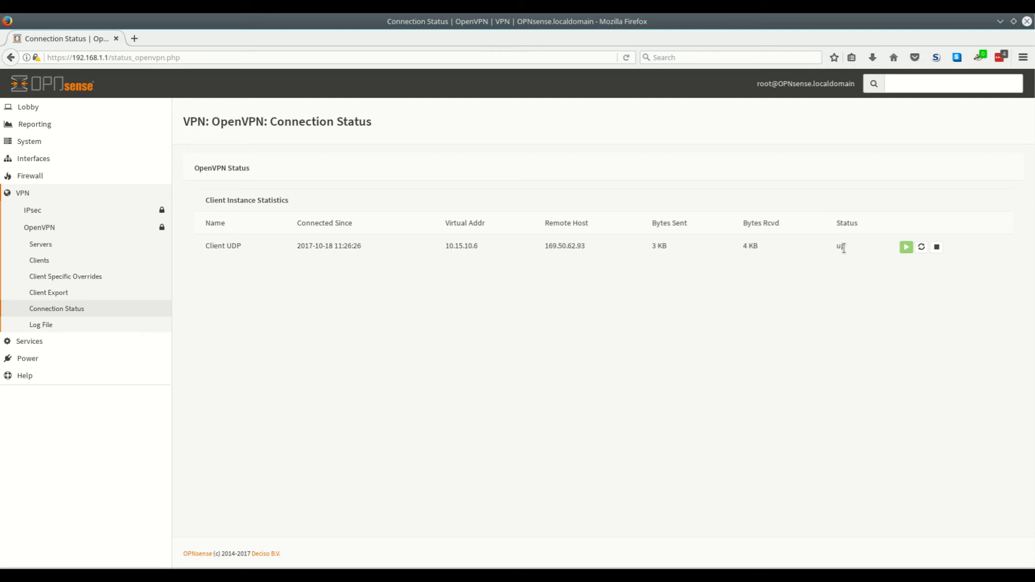
mouse_move(854, 277)
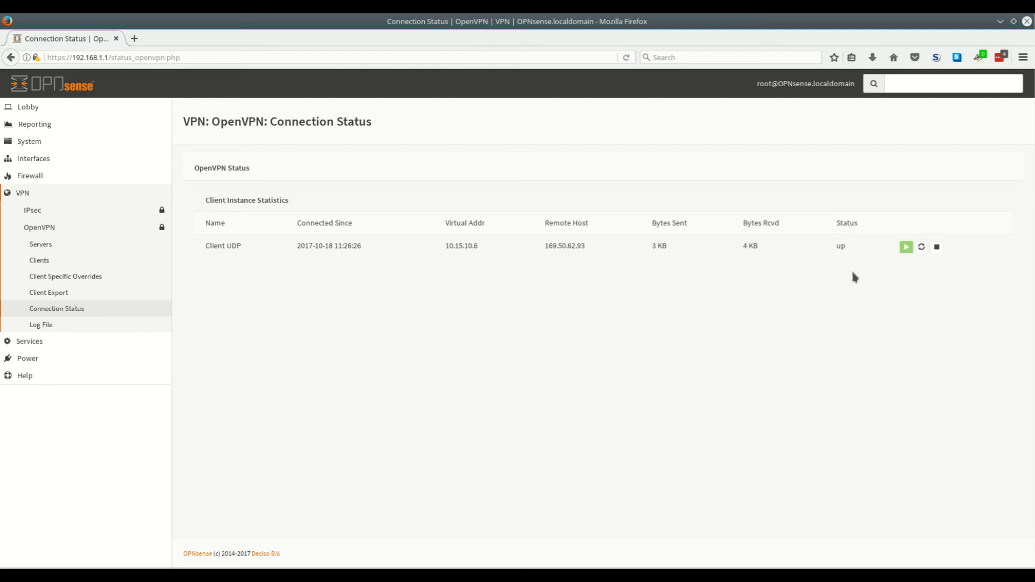
mouse_move(917, 267)
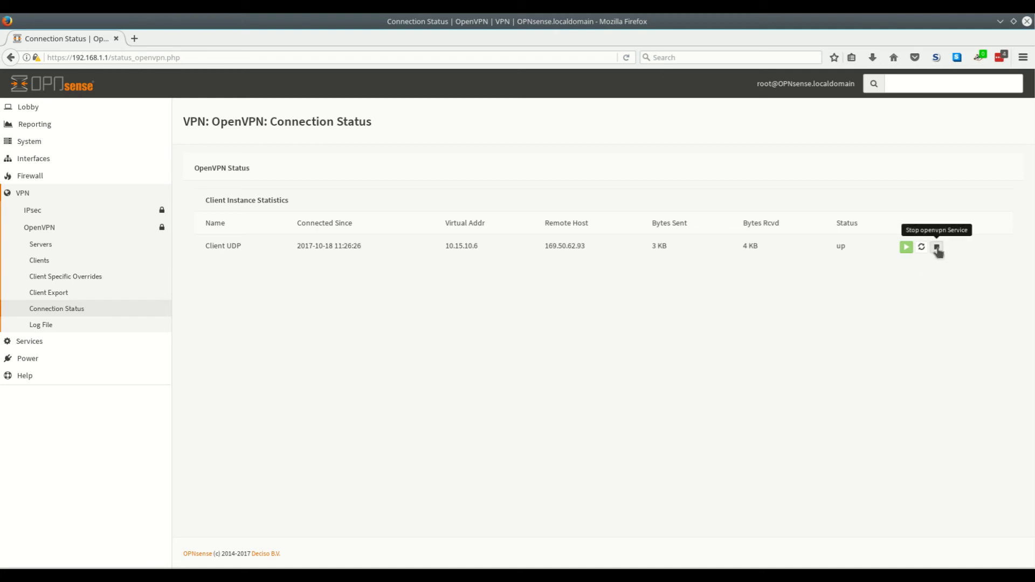
mouse_move(922, 247)
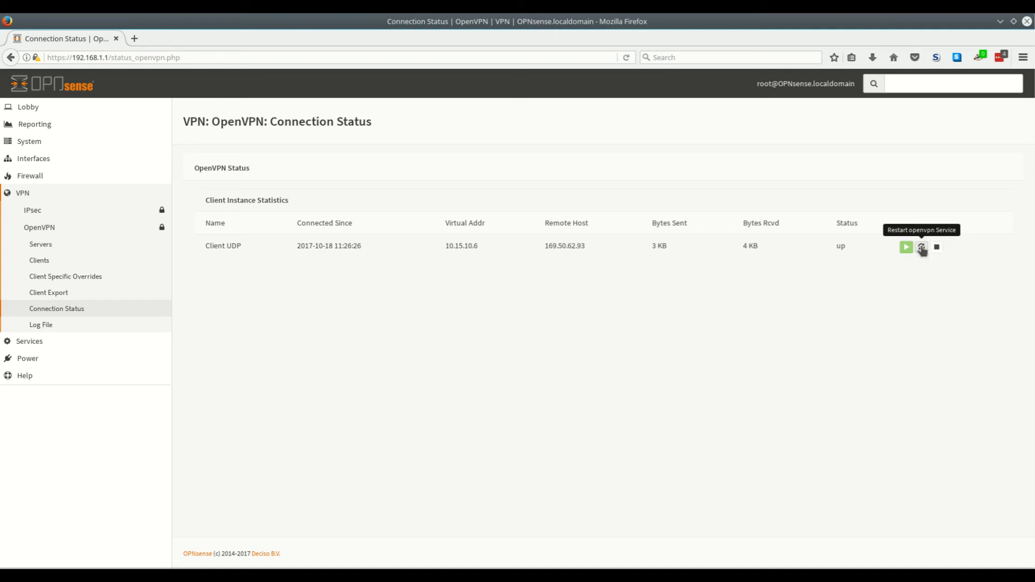
mouse_move(882, 265)
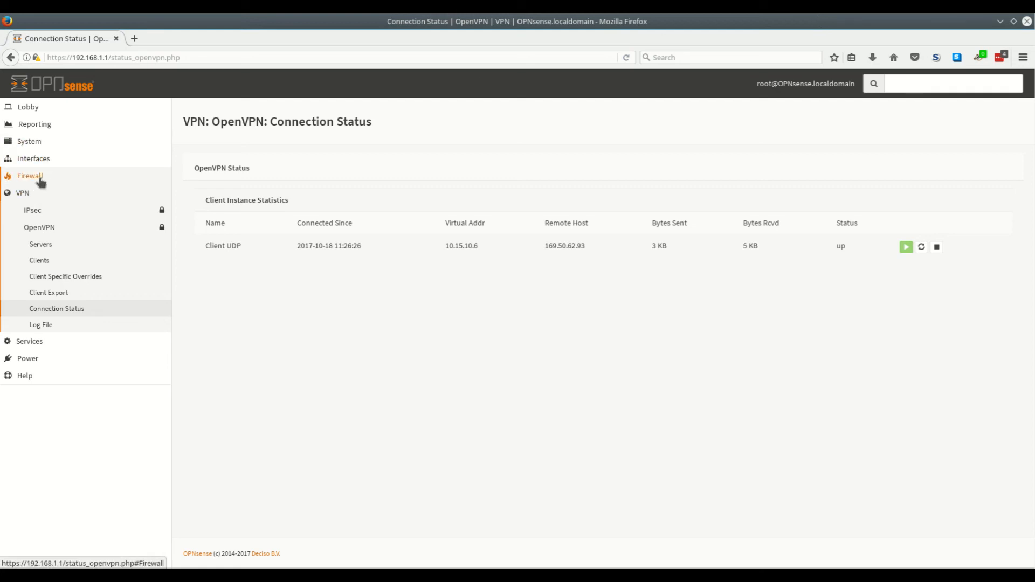
Step: Navigate through Firewall > NAT to the Outbound NAT page
left_click(30, 176)
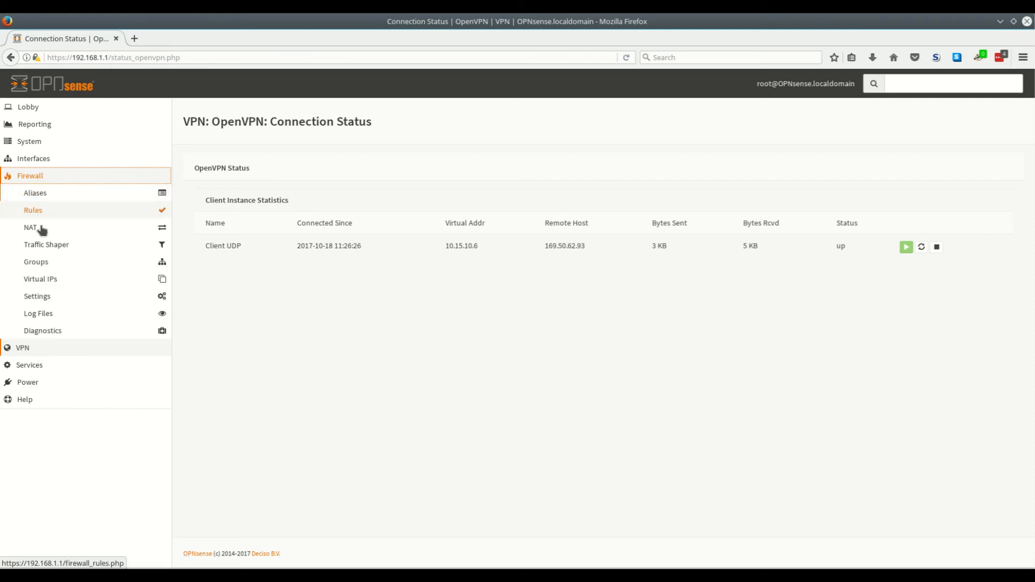
left_click(31, 227)
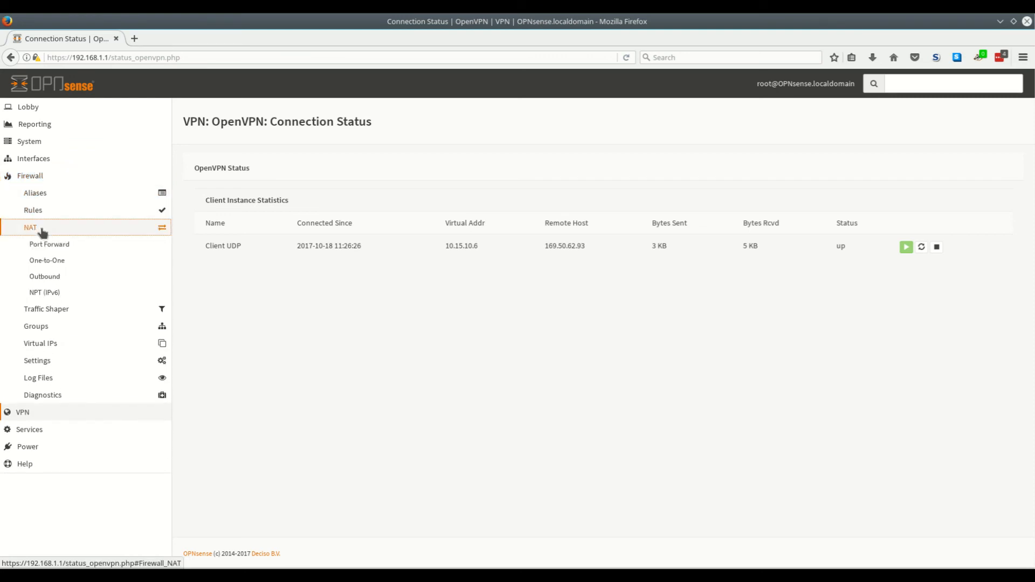
left_click(44, 276)
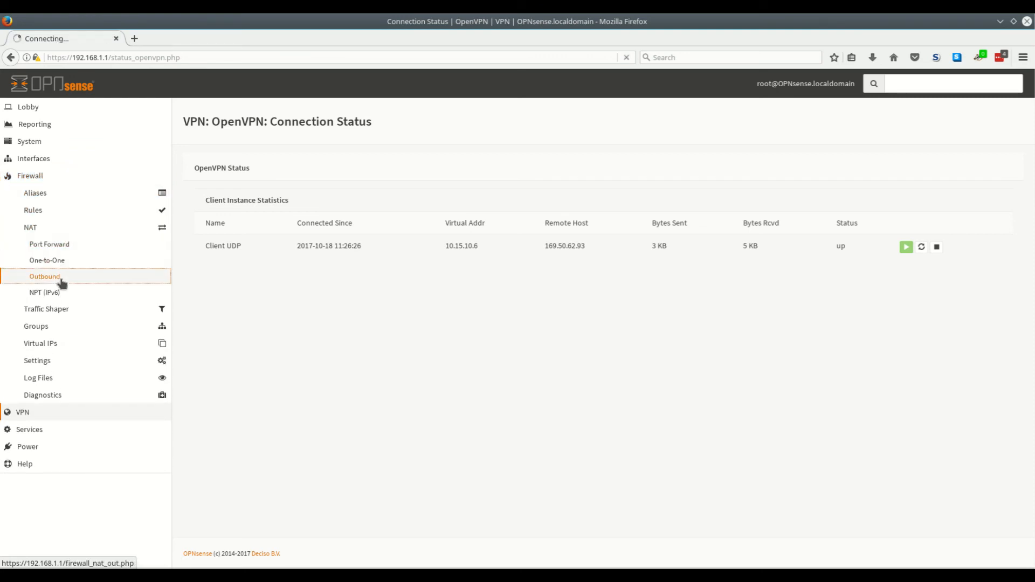
left_click(44, 276)
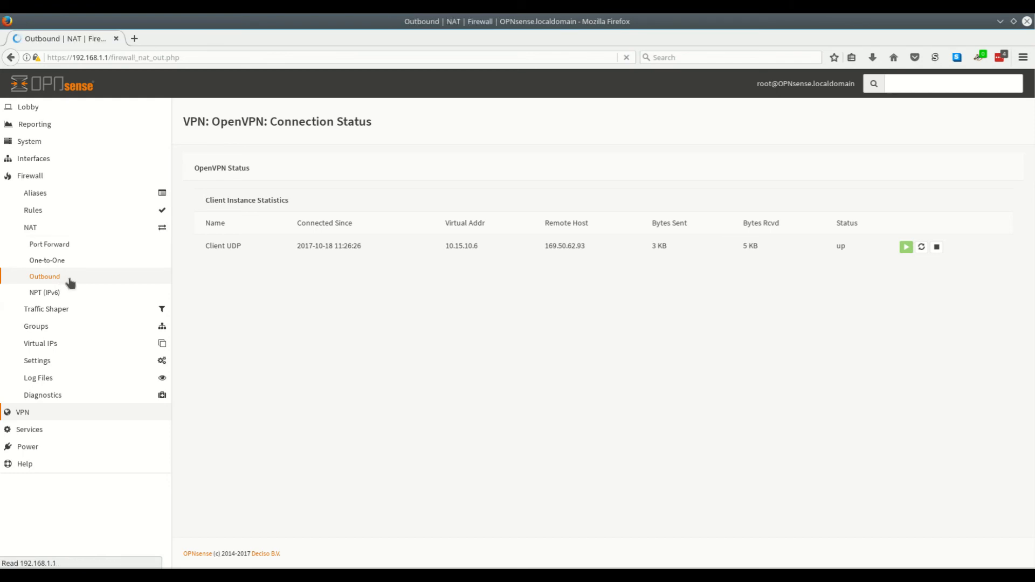
Step: Save outbound NAT as 'Manual outbound NAT rule generation', creating six manual rules
left_click(44, 276)
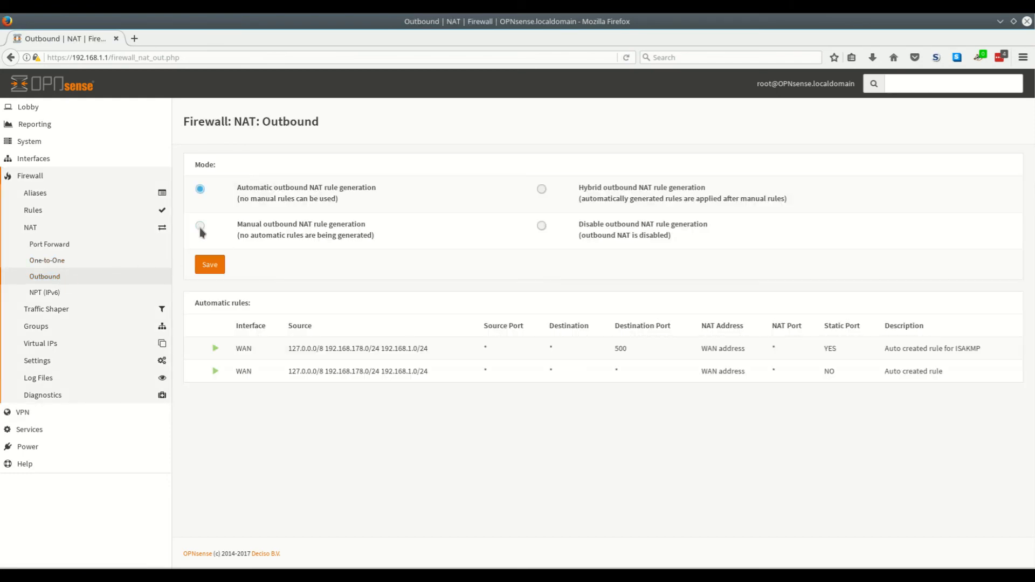
left_click(200, 225)
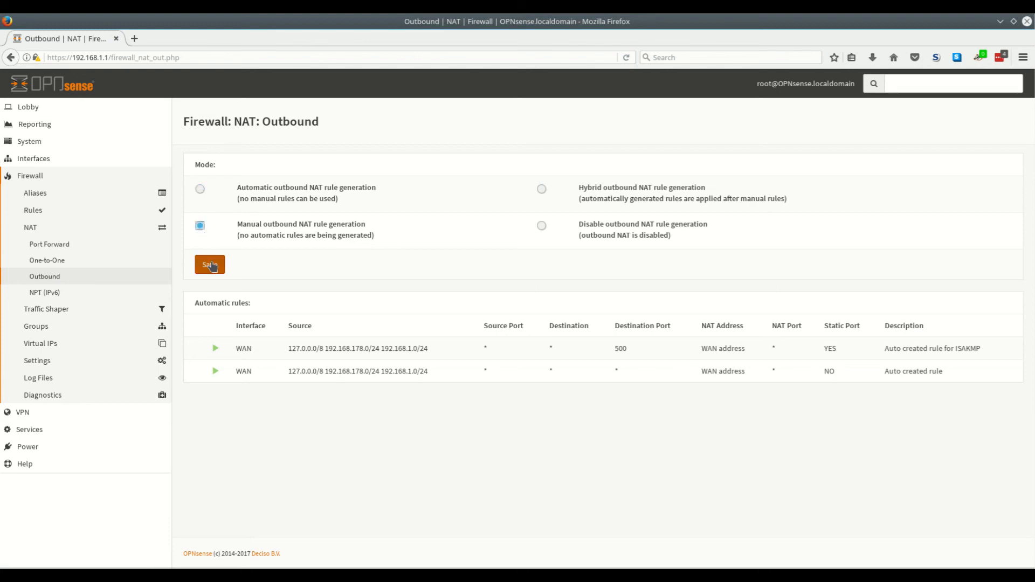
left_click(210, 265)
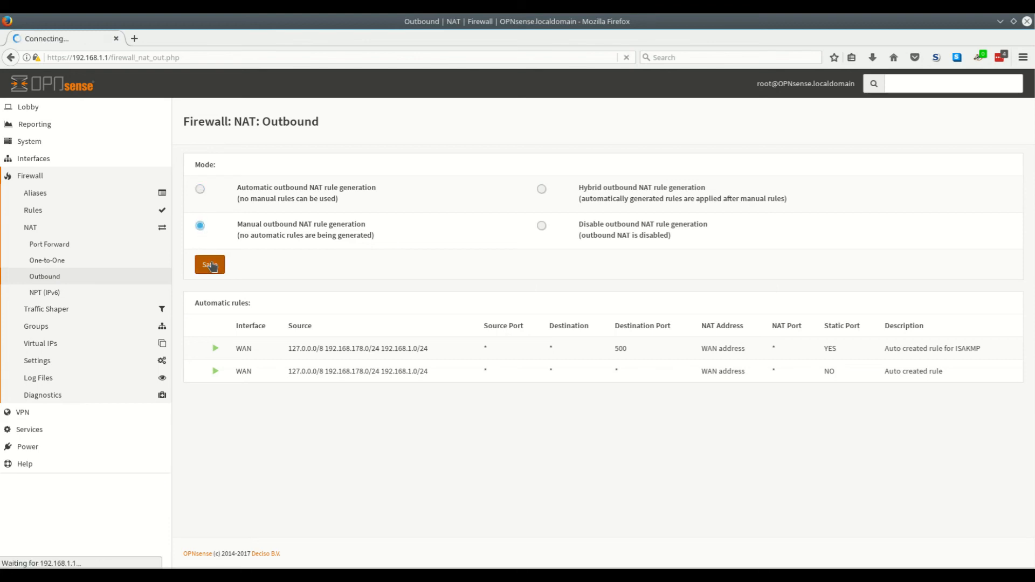
left_click(209, 264)
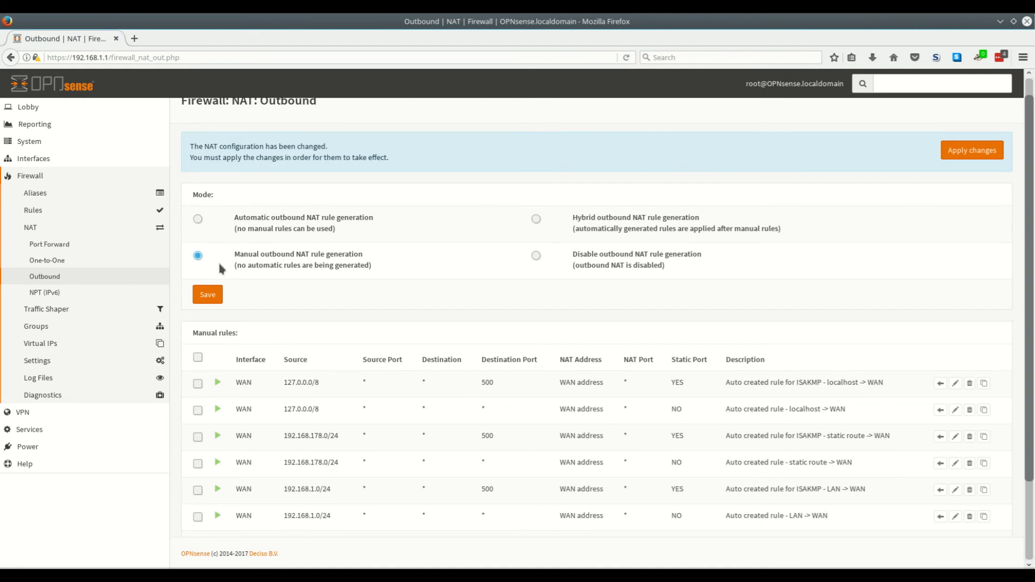
left_click(971, 150)
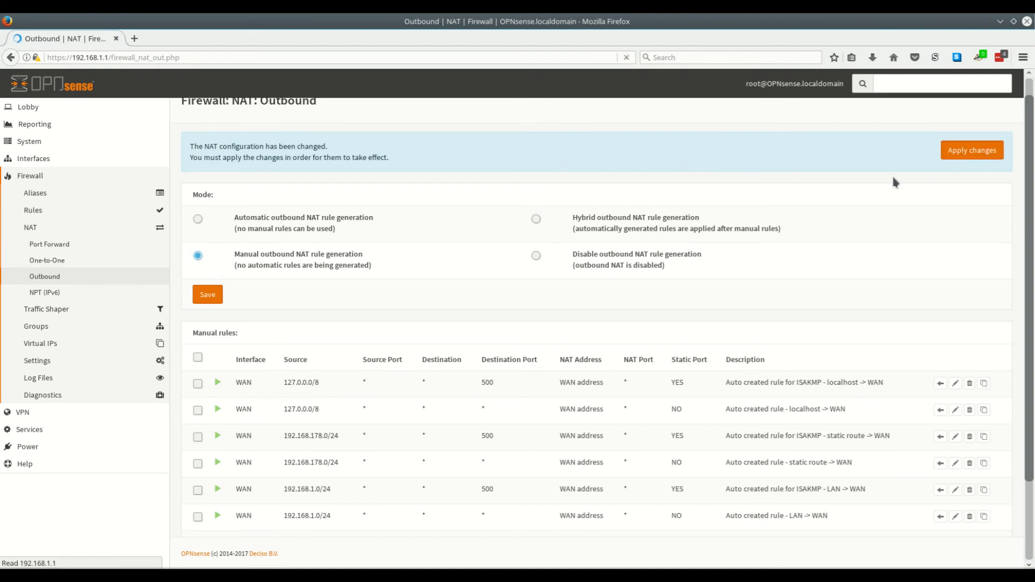
Step: Apply the NAT changes and clone the ISAKMP localhost -> WAN rule
left_click(970, 150)
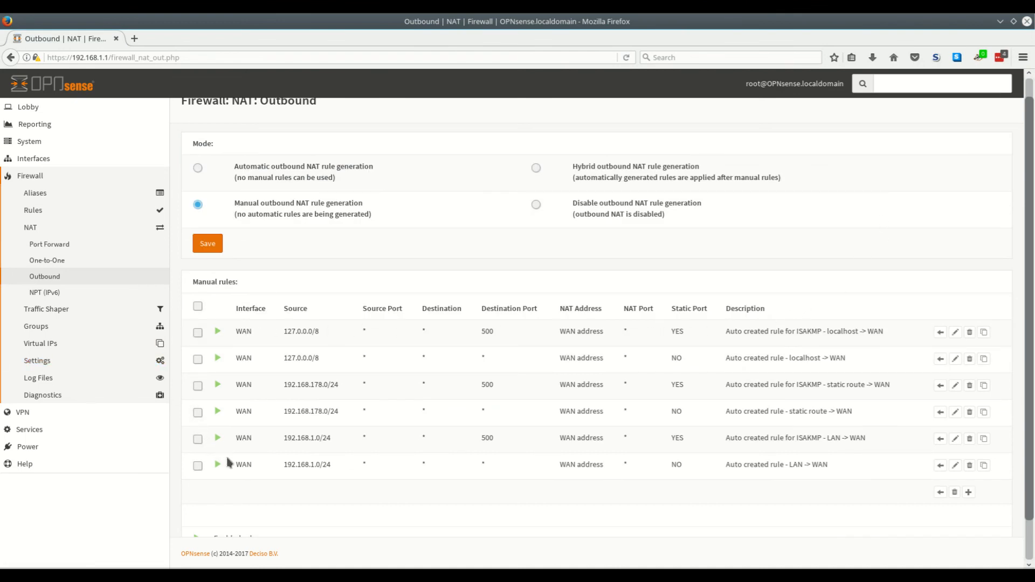
mouse_move(983, 333)
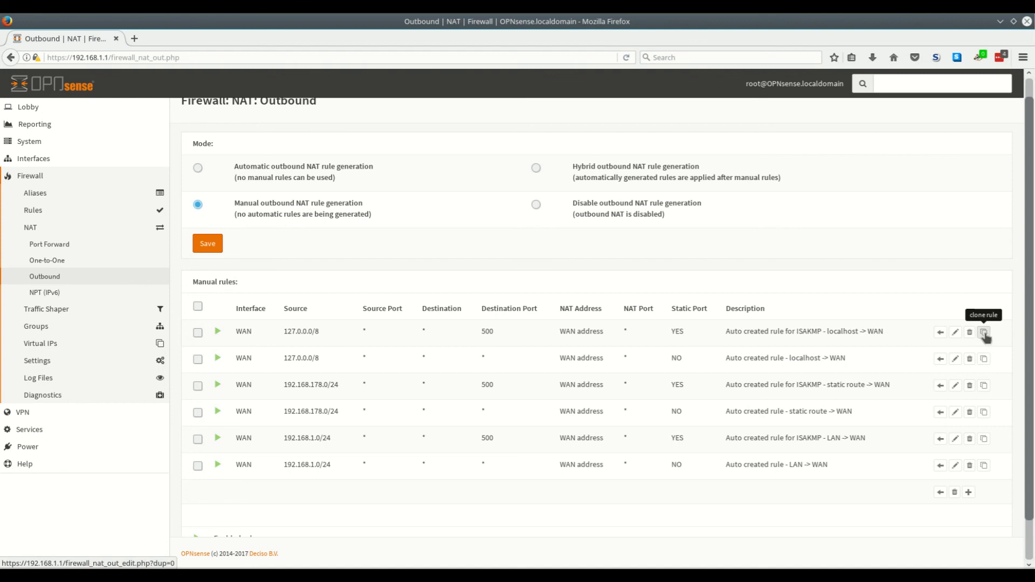
left_click(983, 332)
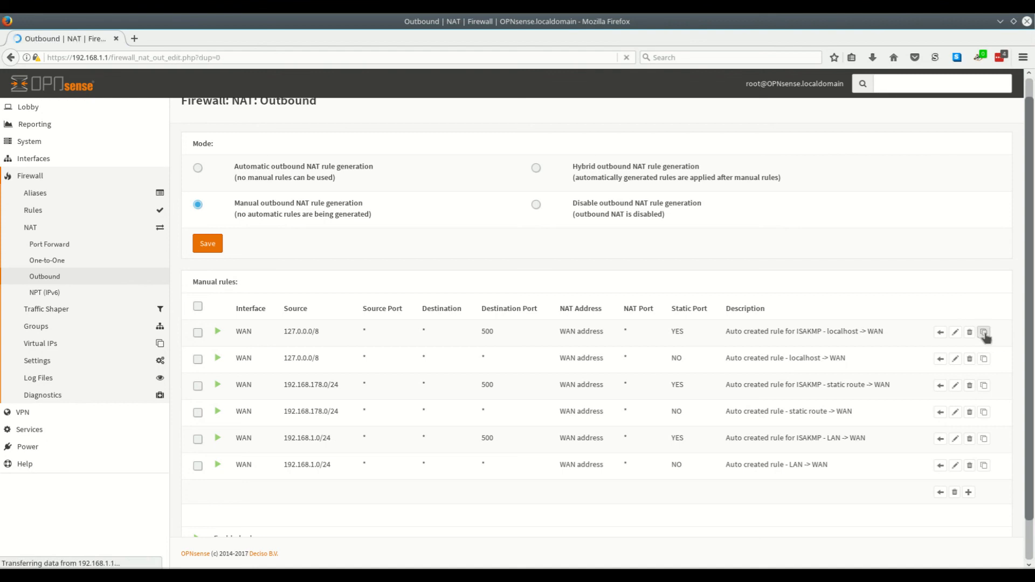
left_click(983, 332)
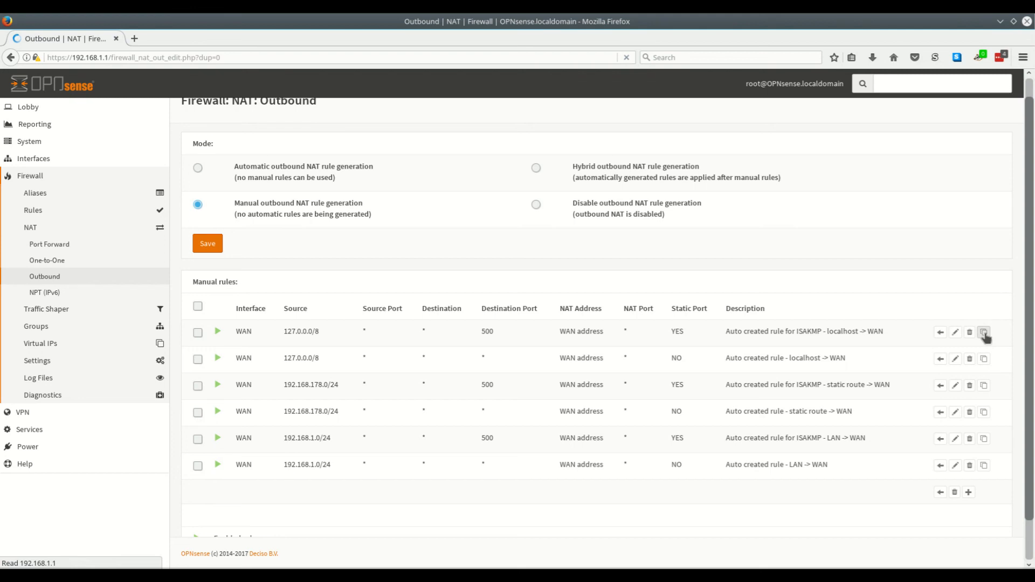
Step: Change the cloned ISAKMP rule's interface from WAN to OpenVPN and save it
left_click(983, 333)
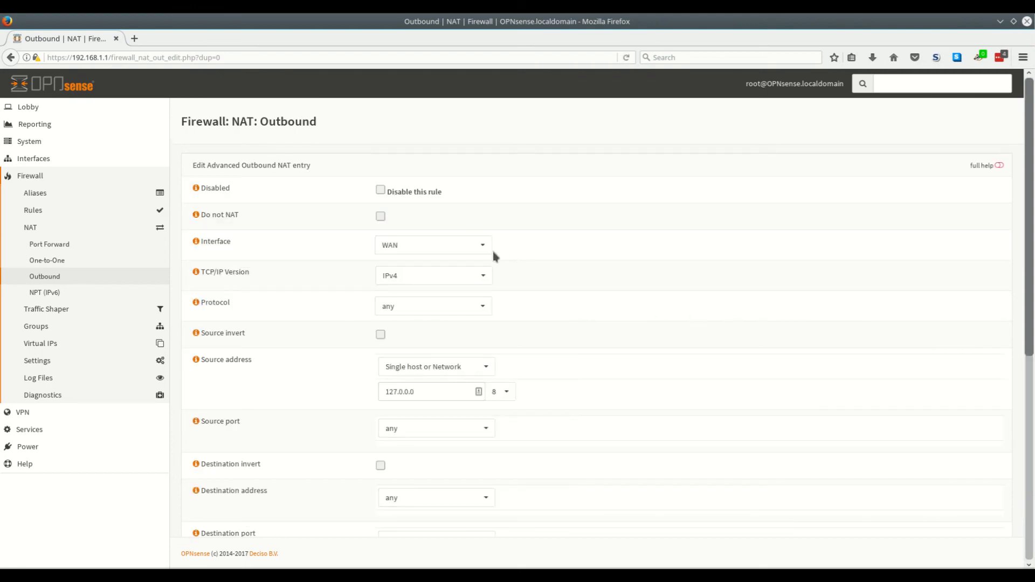
left_click(433, 245)
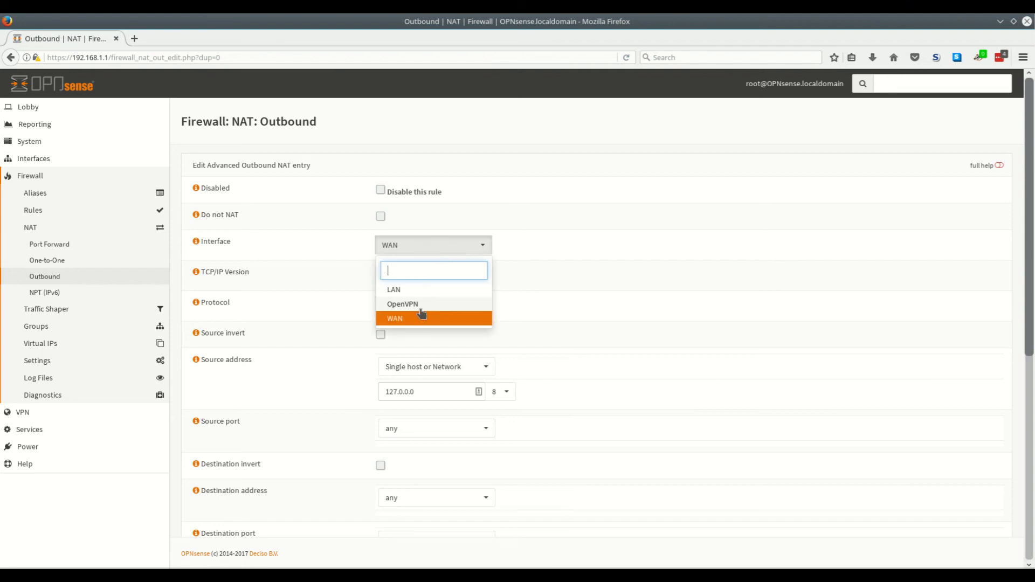
left_click(403, 304)
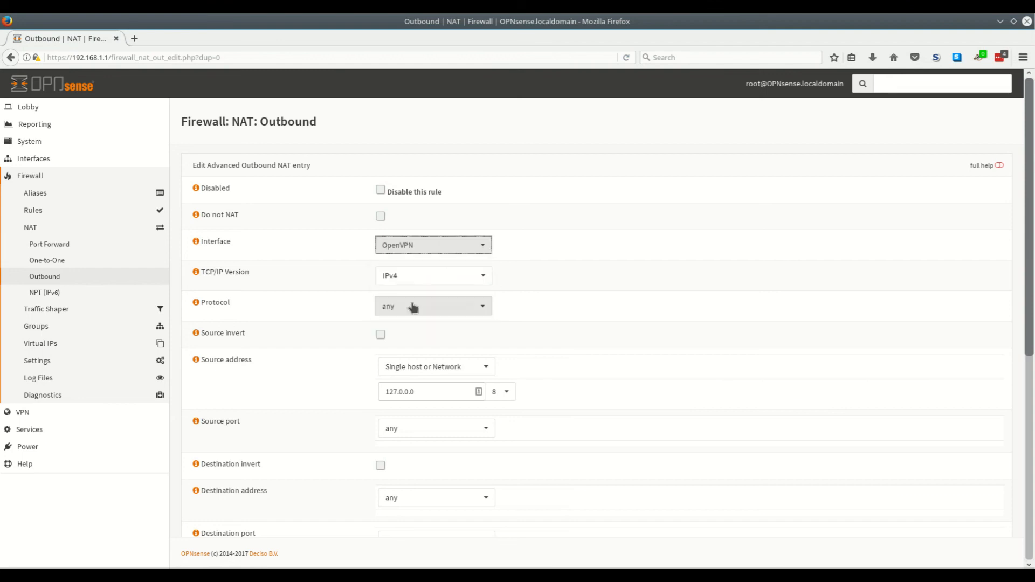
scroll("down", 3)
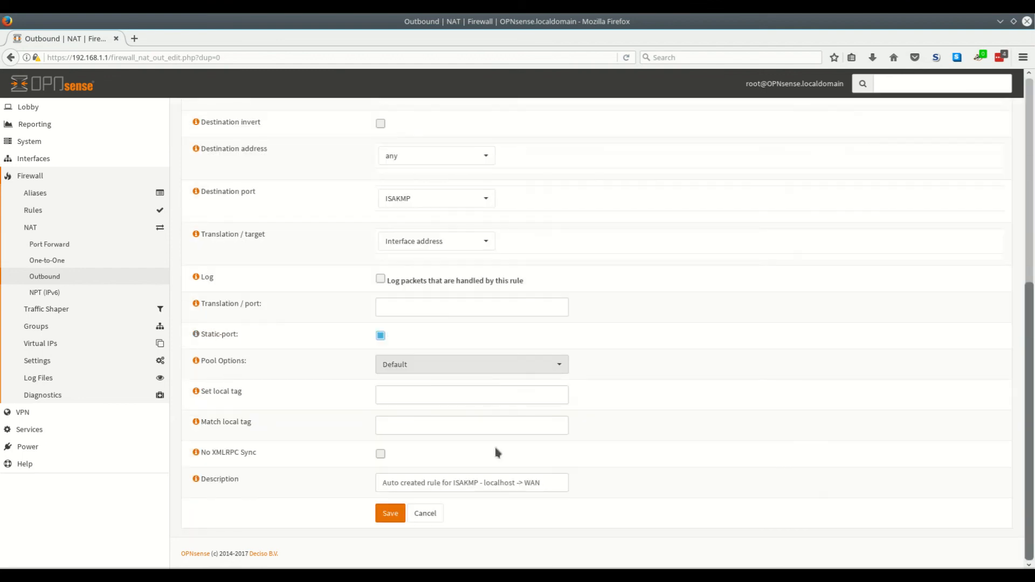
left_click(390, 513)
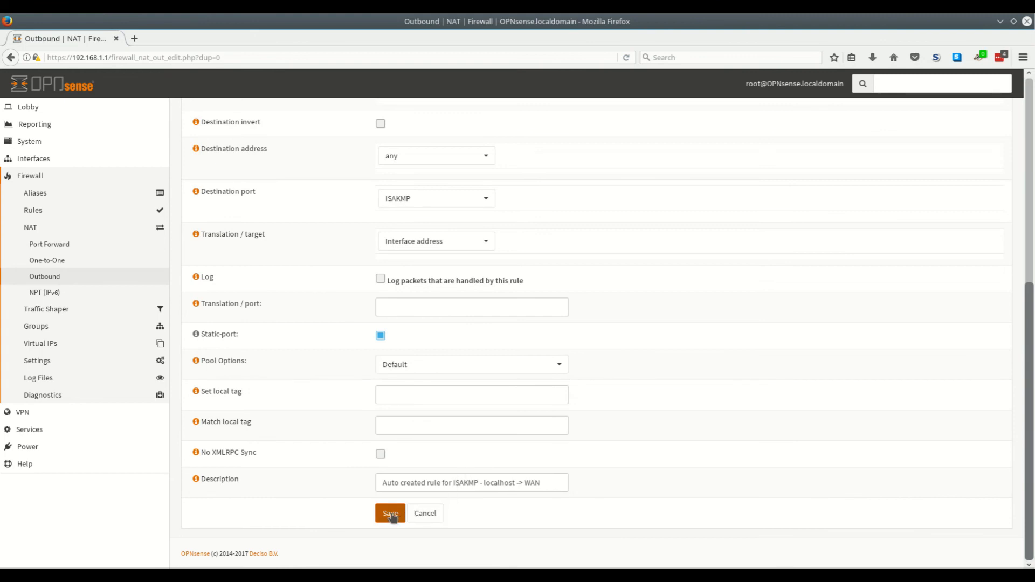
left_click(389, 513)
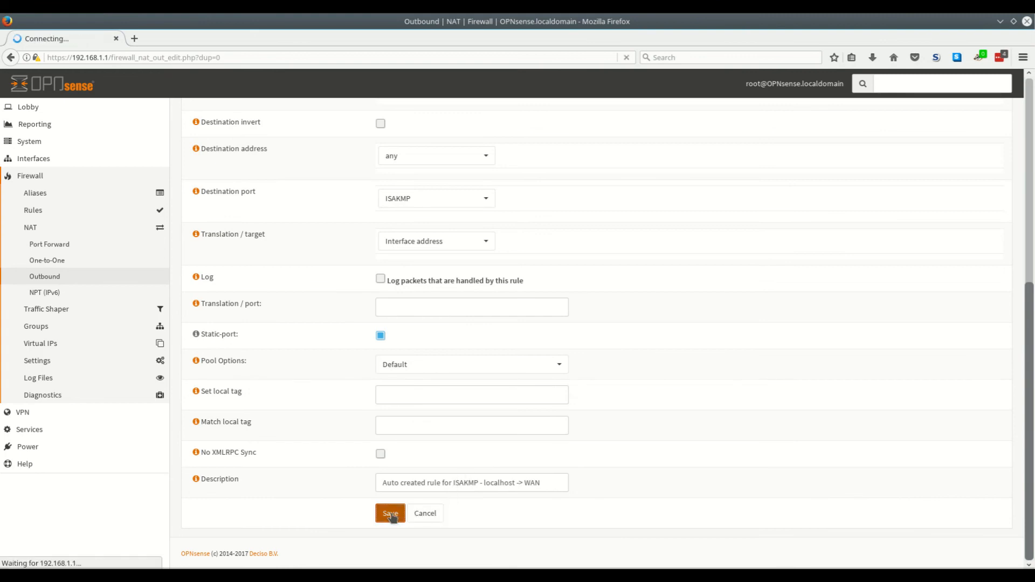
left_click(389, 514)
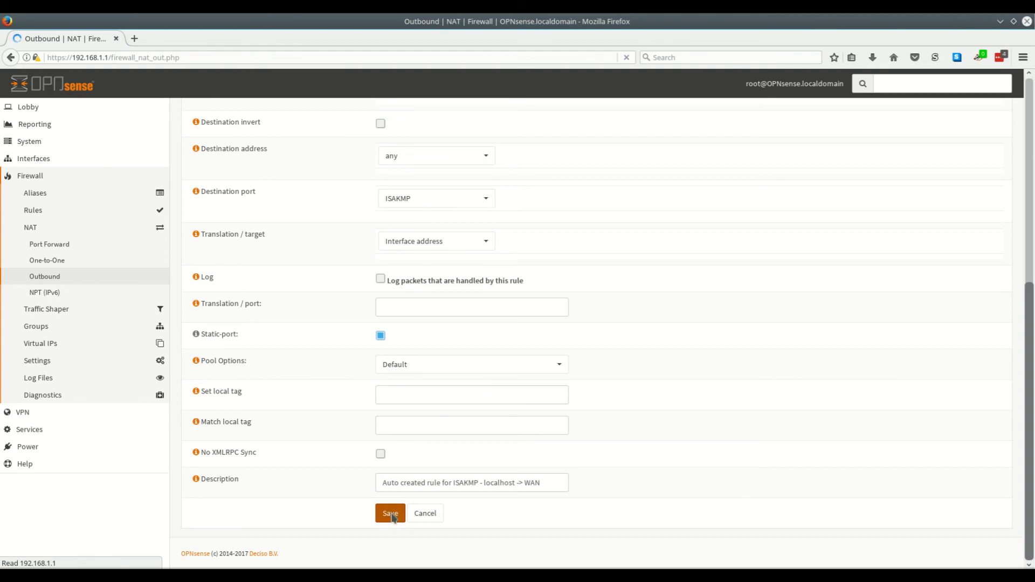
Step: Clone the localhost -> WAN outbound rule for an OpenVPN copy
left_click(391, 514)
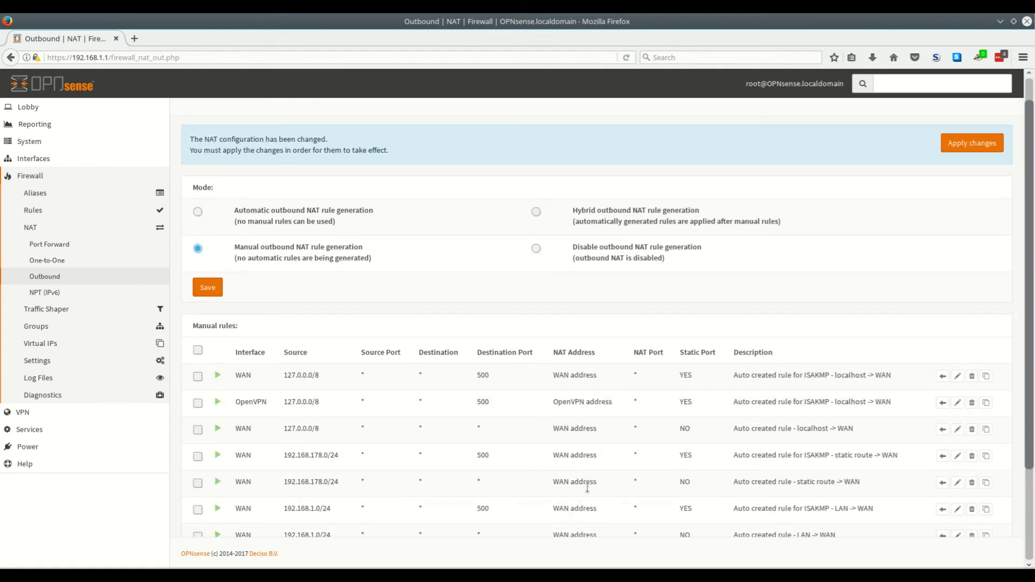
scroll("down", 3)
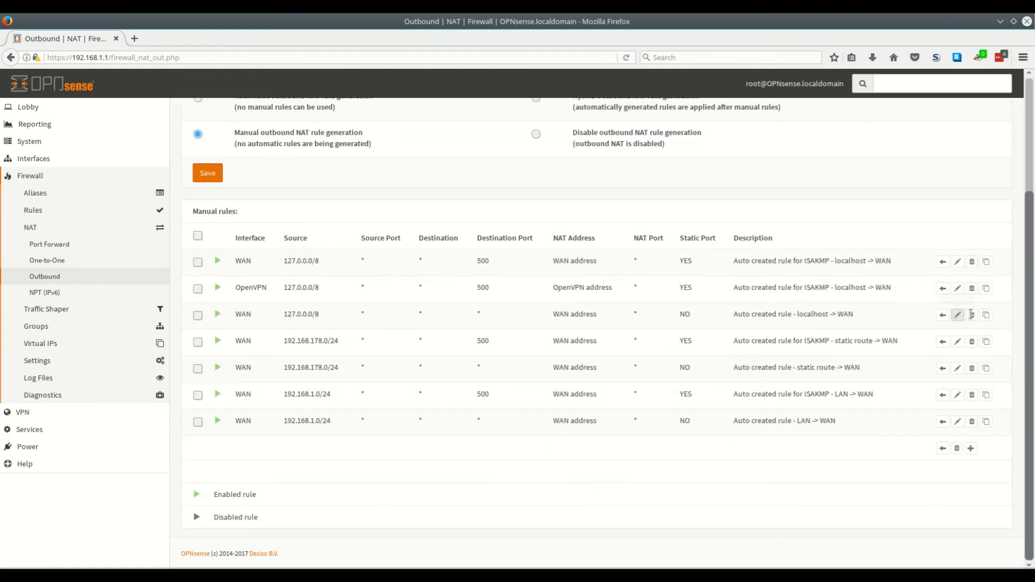
left_click(986, 315)
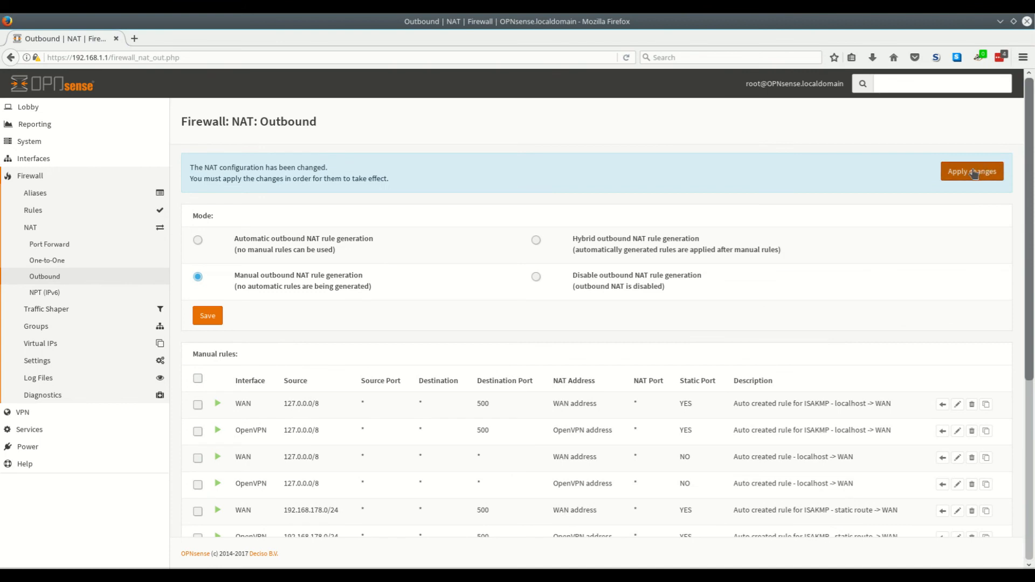
Step: Apply the pending outbound NAT changes to activate the OpenVPN rules
left_click(970, 171)
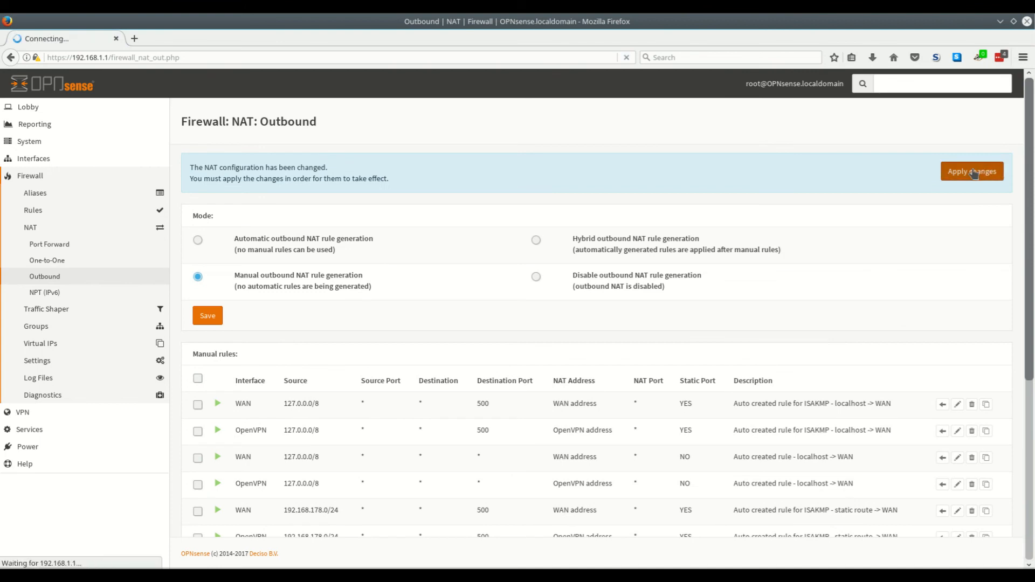
left_click(971, 171)
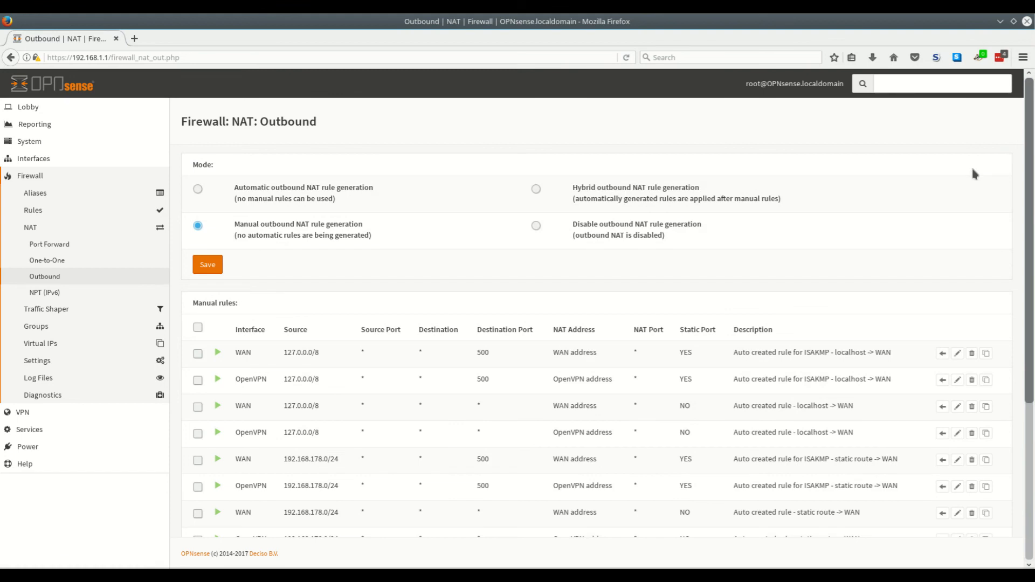
mouse_move(162, 77)
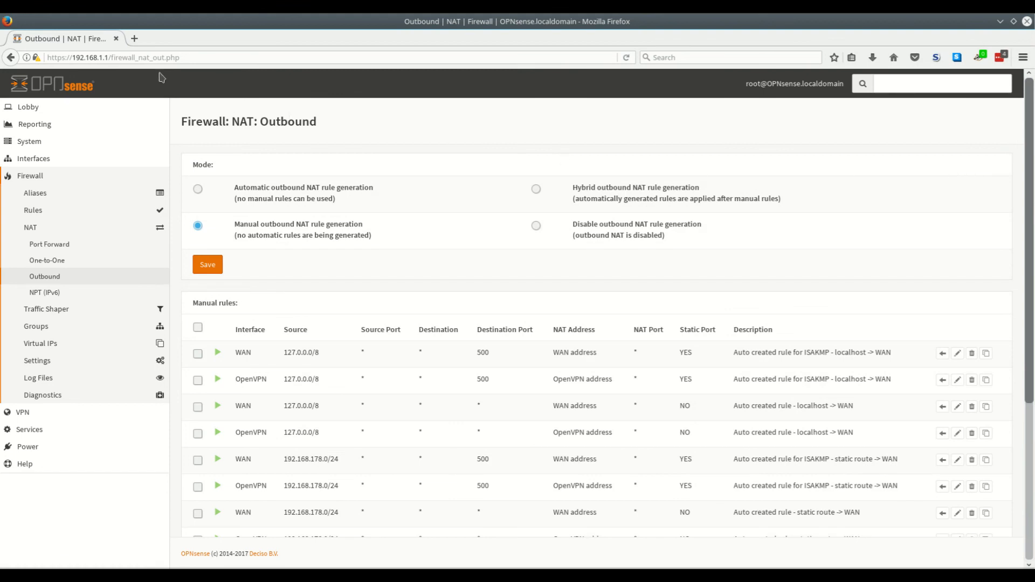